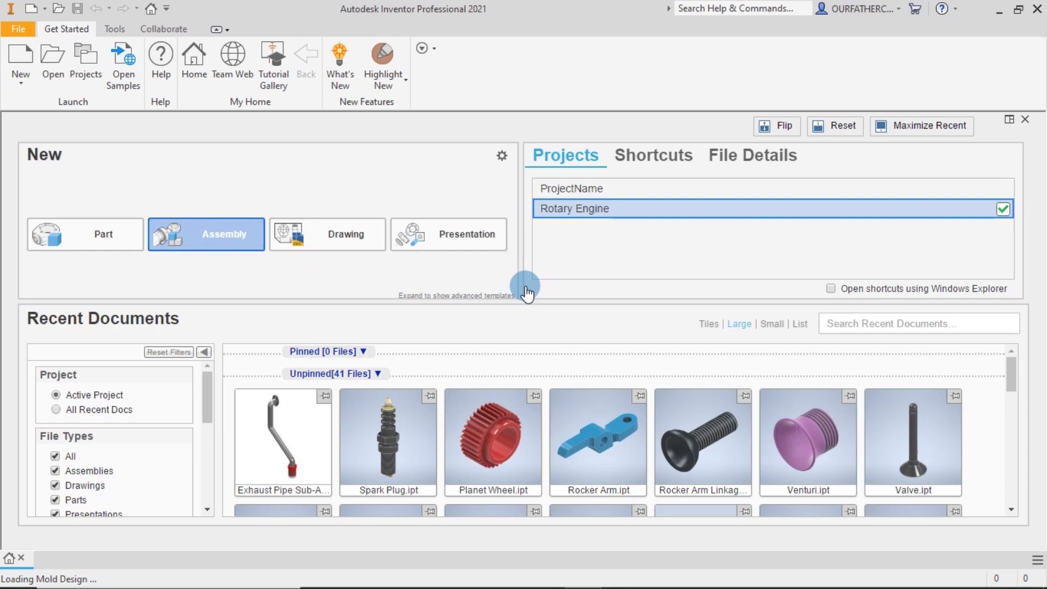
Create a new empty assembly document, Assembly1, from the Get Started screen
{"action": "left_click", "coordinate": [206, 234]}
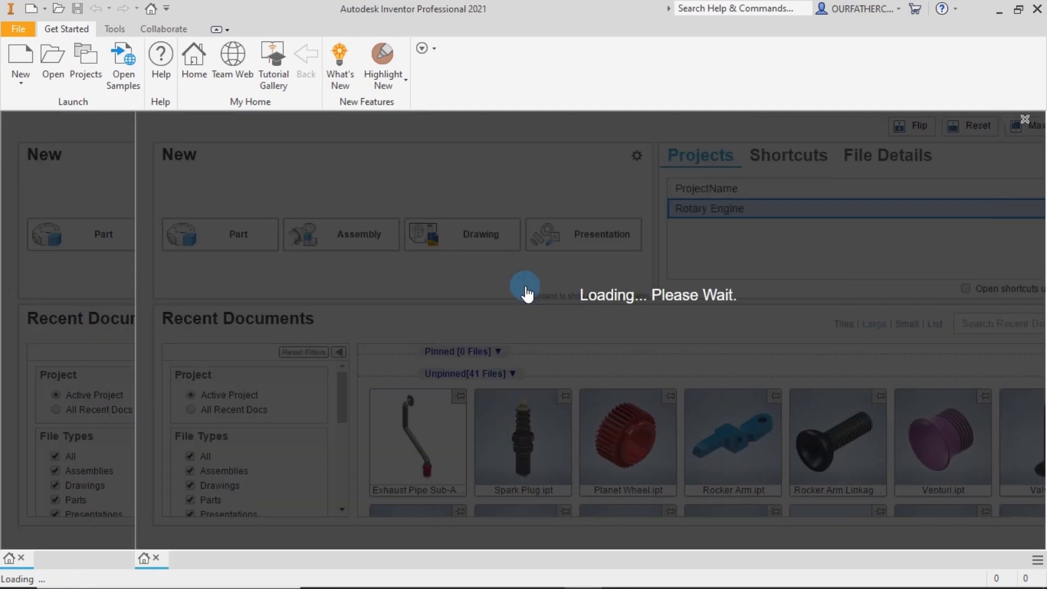
{"action": "left_click", "coordinate": [342, 235]}
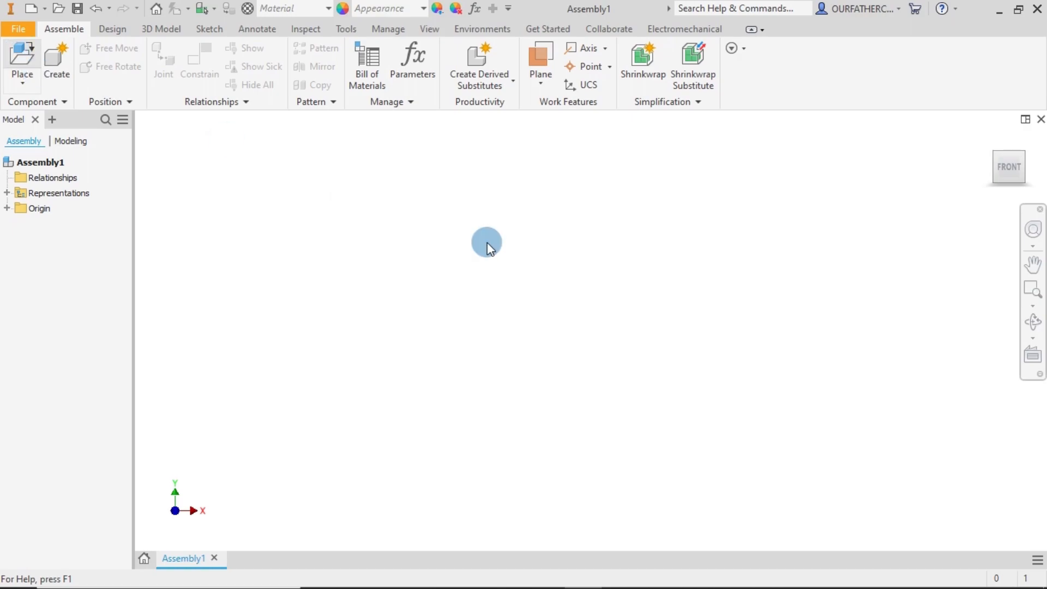
Place Intake Pipe.ipt from the Rotary Engine workspace as the first component
{"action": "left_click", "coordinate": [21, 60]}
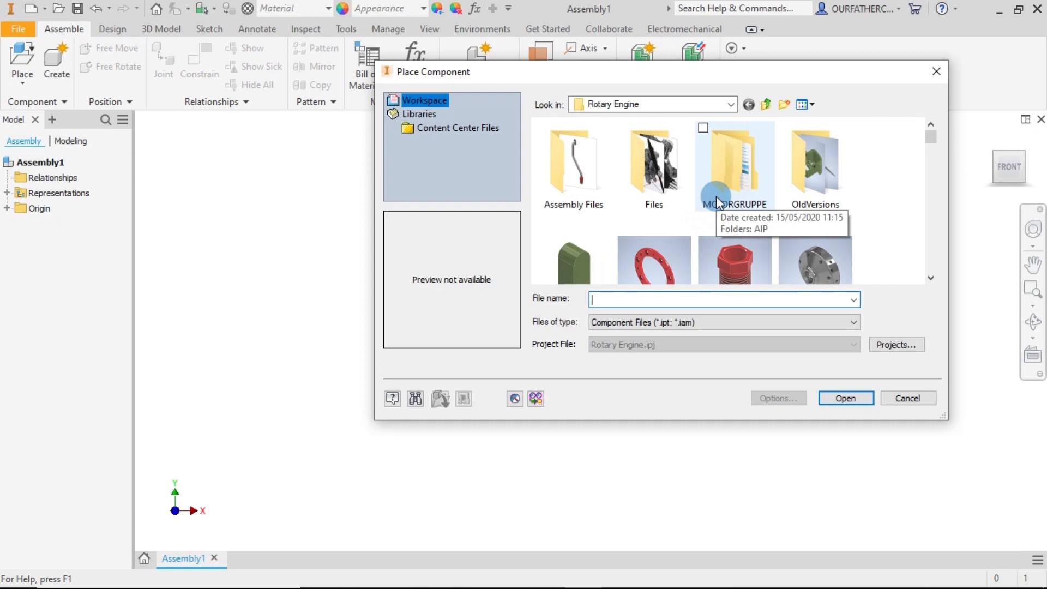
{"action": "mouse_move", "coordinate": [696, 156]}
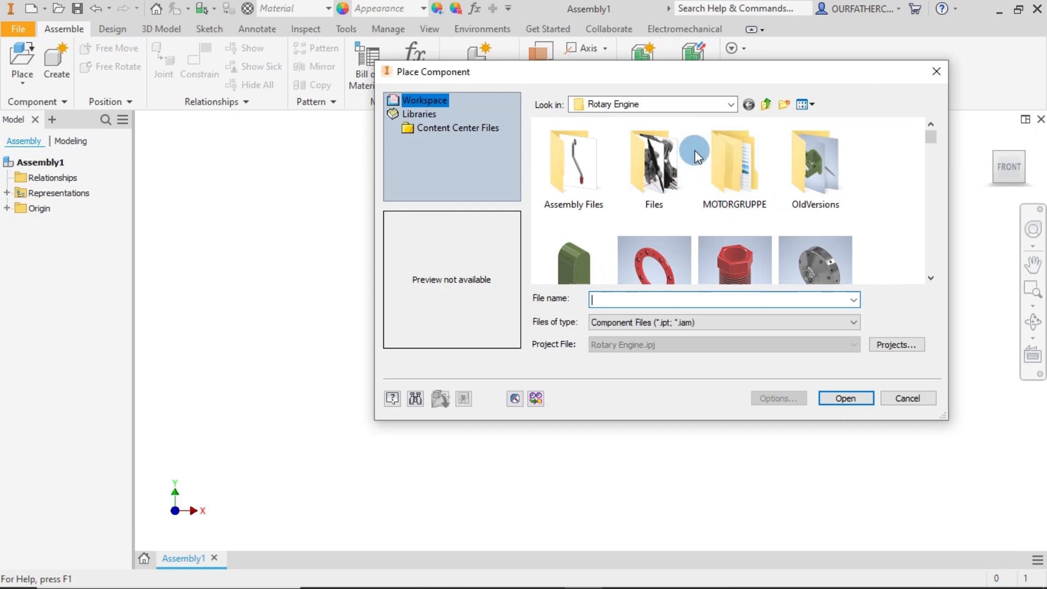
{"action": "scroll", "scroll_direction": "down", "scroll_amount": 3}
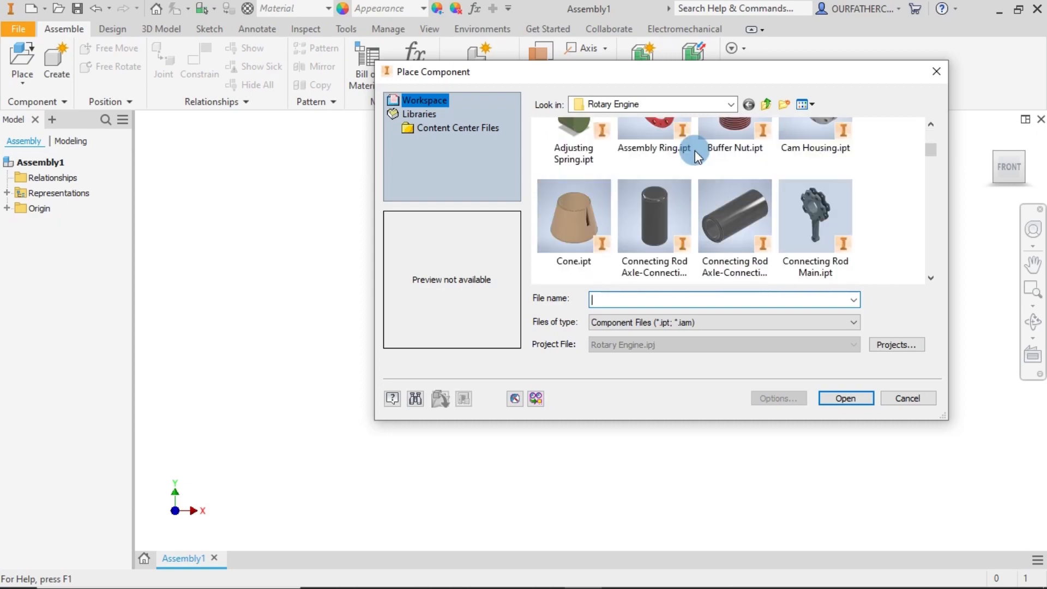
{"action": "scroll", "scroll_direction": "down", "scroll_amount": 3}
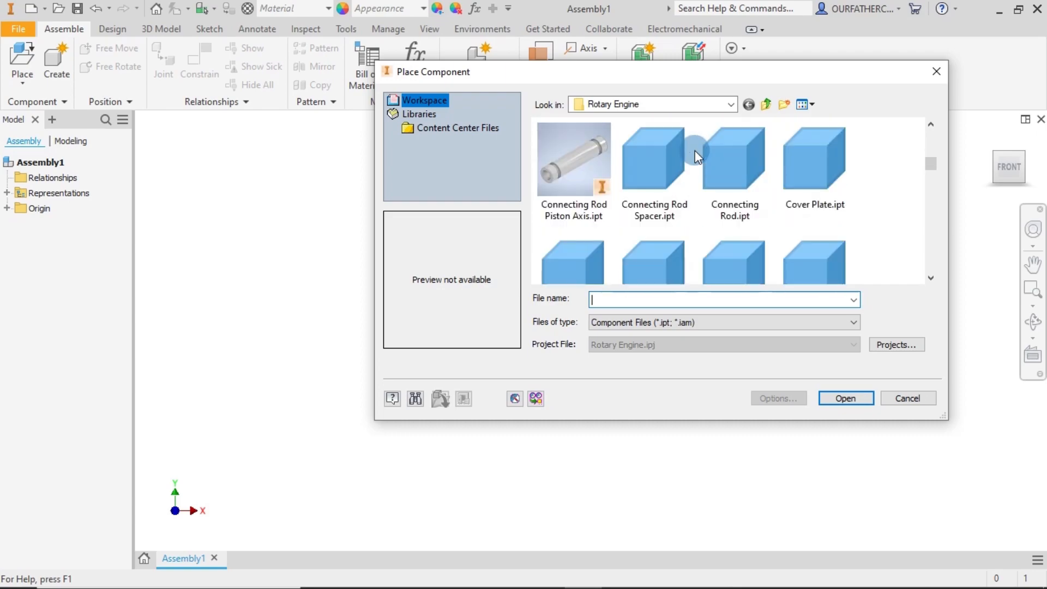
{"action": "scroll", "scroll_direction": "down", "scroll_amount": 3}
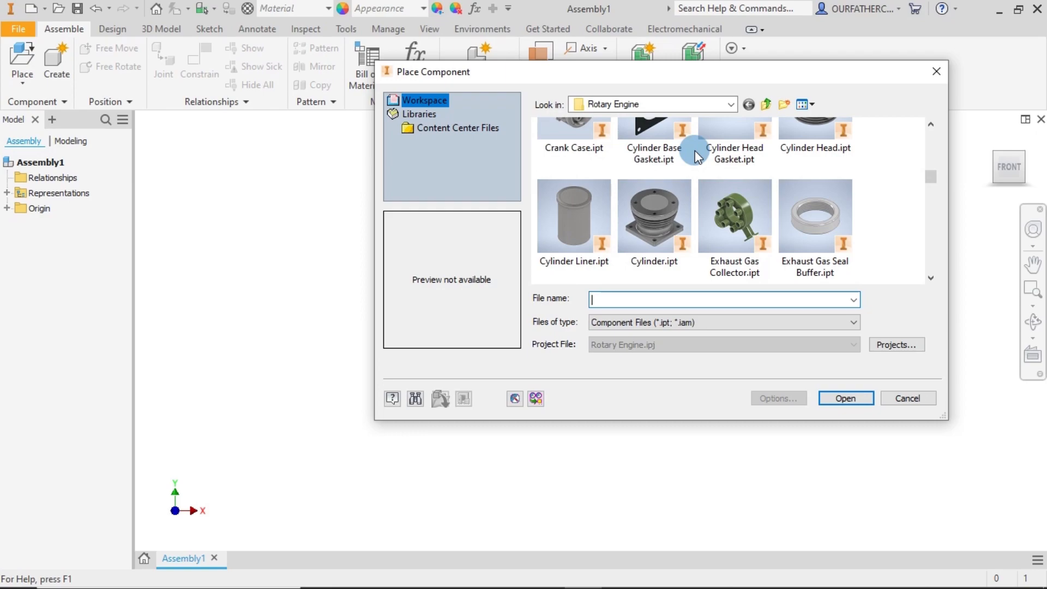
{"action": "scroll", "scroll_direction": "down", "scroll_amount": 3}
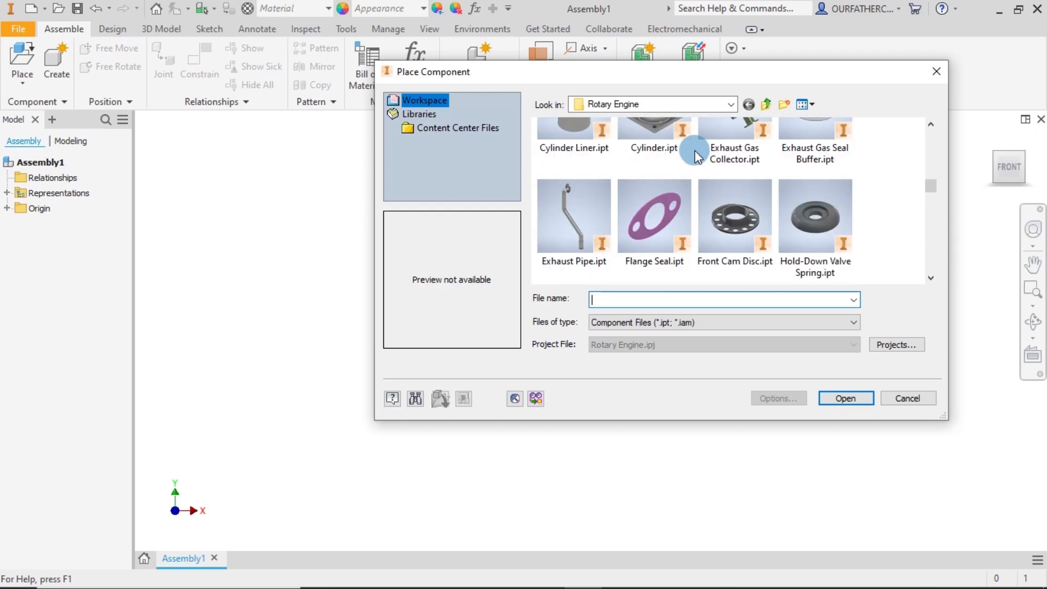
{"action": "scroll", "scroll_direction": "down", "scroll_amount": 3}
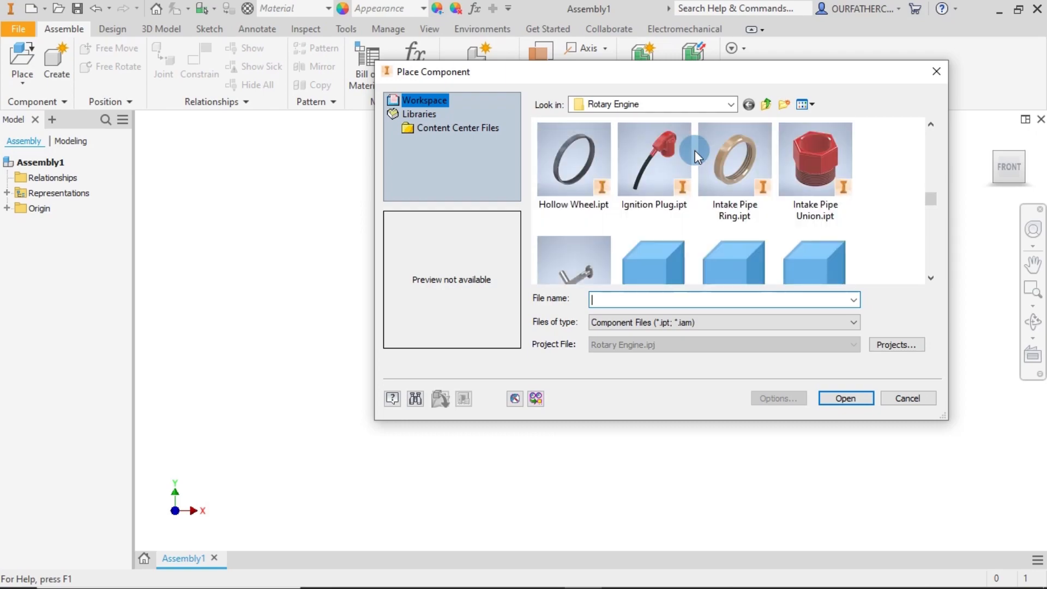
{"action": "scroll", "scroll_direction": "down", "scroll_amount": 3}
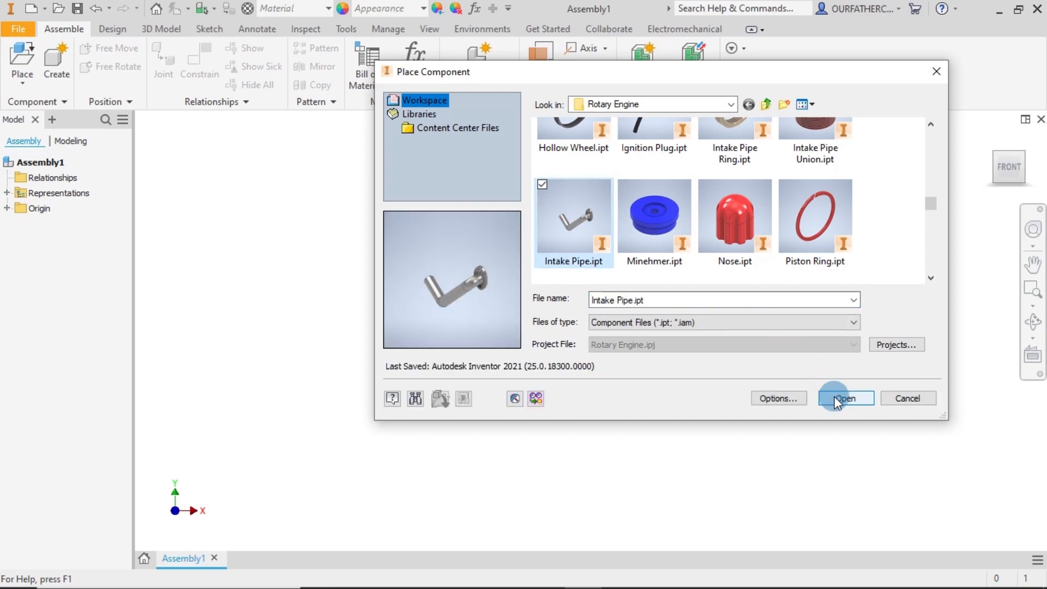
{"action": "left_click", "coordinate": [844, 398]}
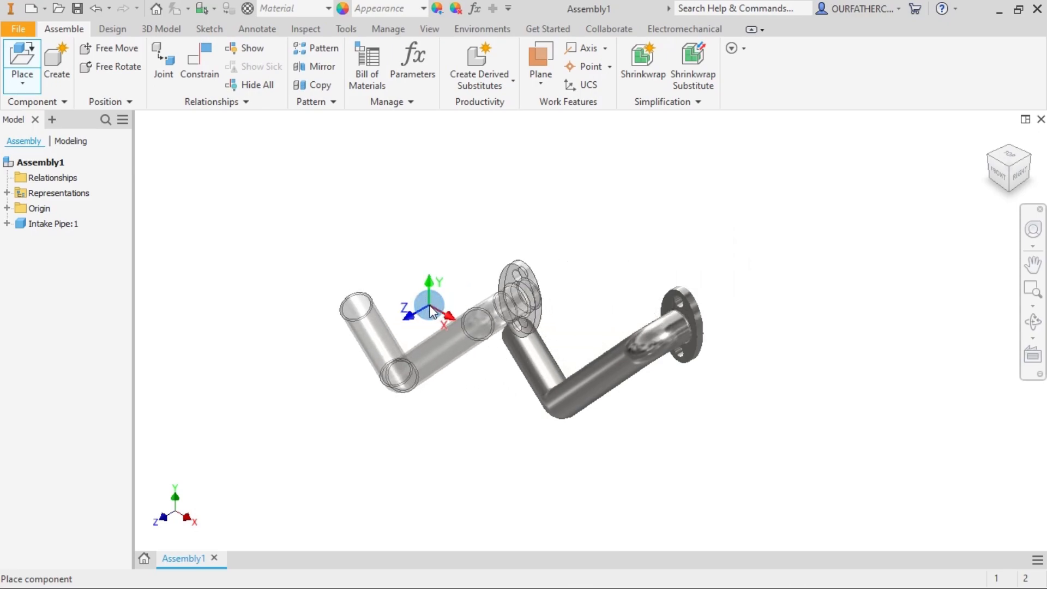
End placement with one Intake Pipe and orbit to inspect its flange end
{"action": "right_click", "coordinate": [432, 309]}
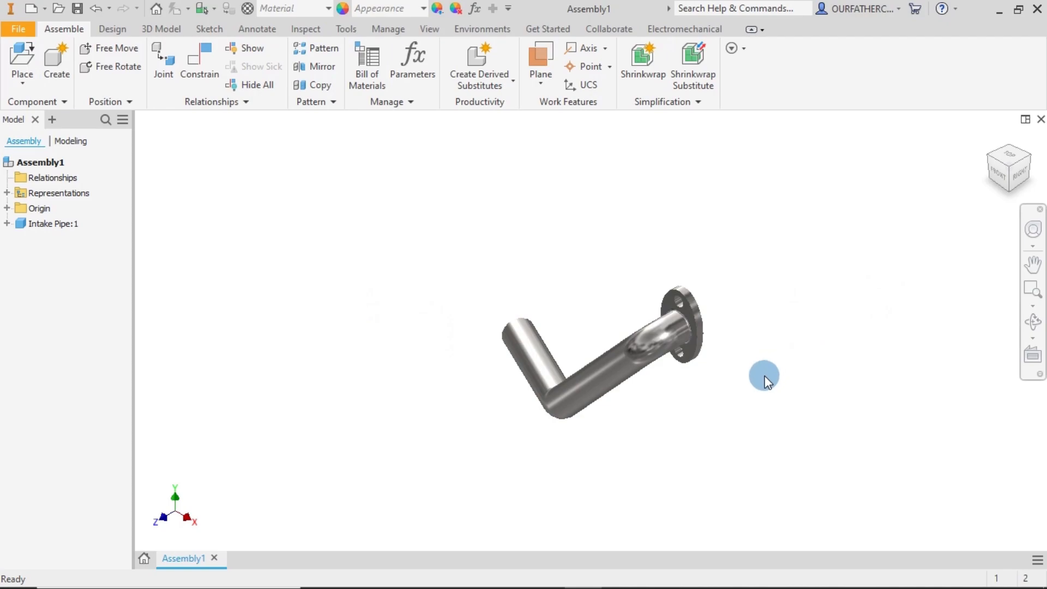
{"action": "left_click_drag", "start_coordinate": [764, 380], "coordinate": [938, 396]}
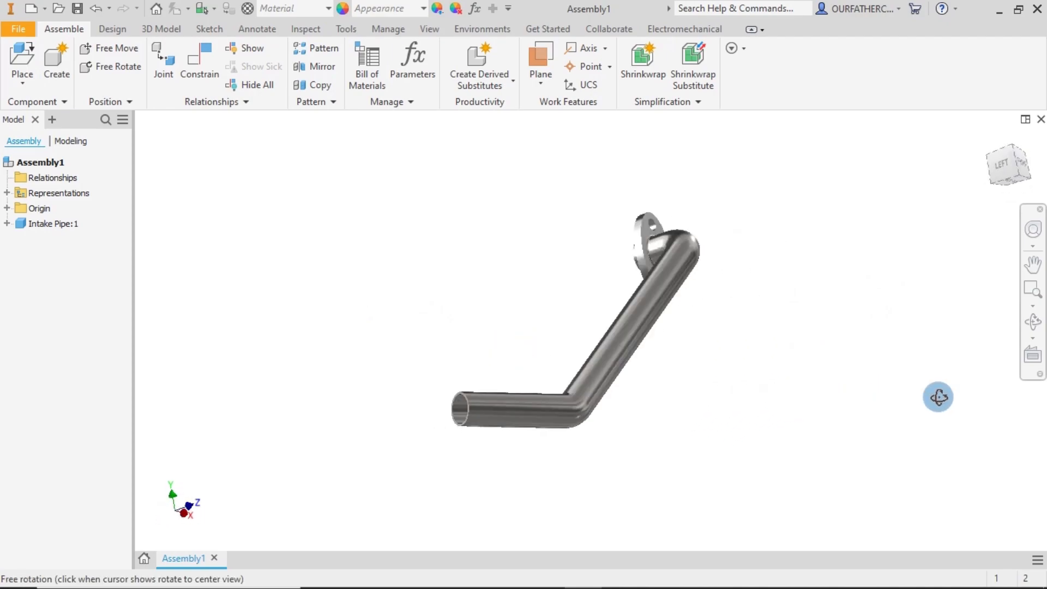
{"action": "left_click_drag", "start_coordinate": [937, 396], "coordinate": [798, 448]}
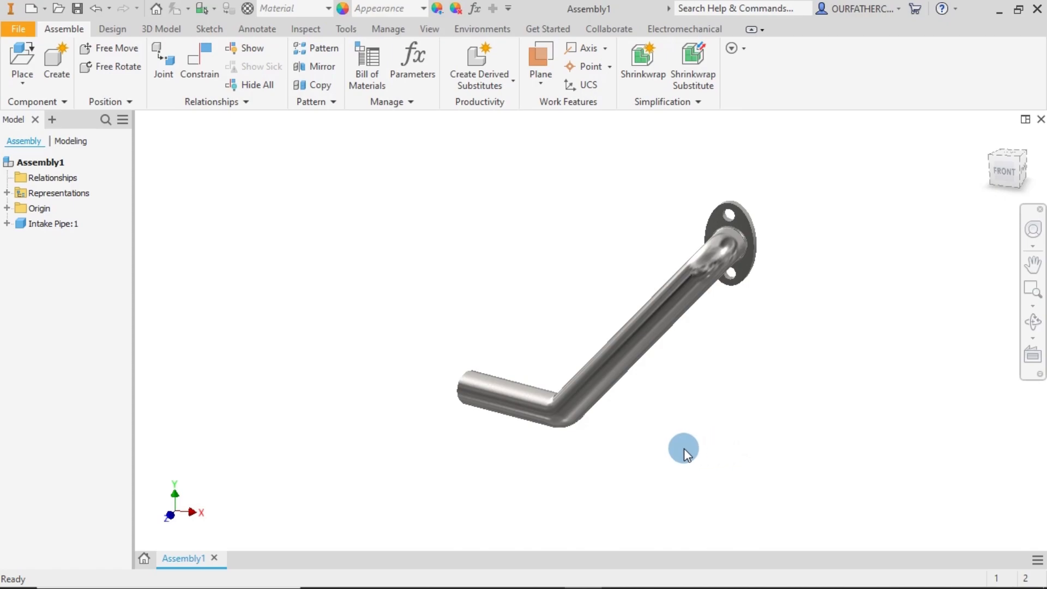
{"action": "left_click_drag", "start_coordinate": [683, 447], "coordinate": [826, 410]}
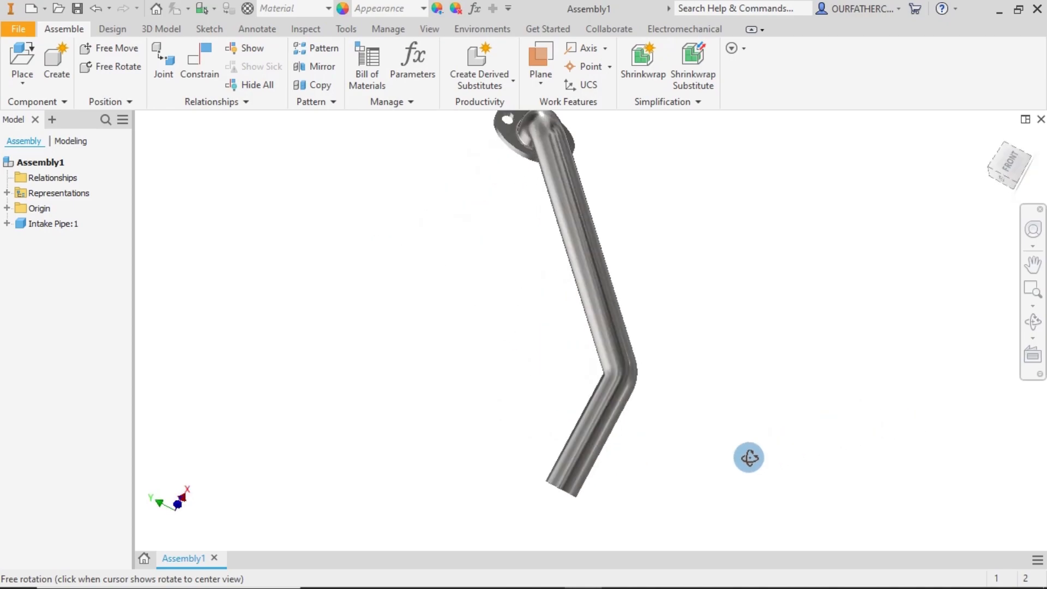
{"action": "left_click_drag", "start_coordinate": [748, 457], "coordinate": [882, 432]}
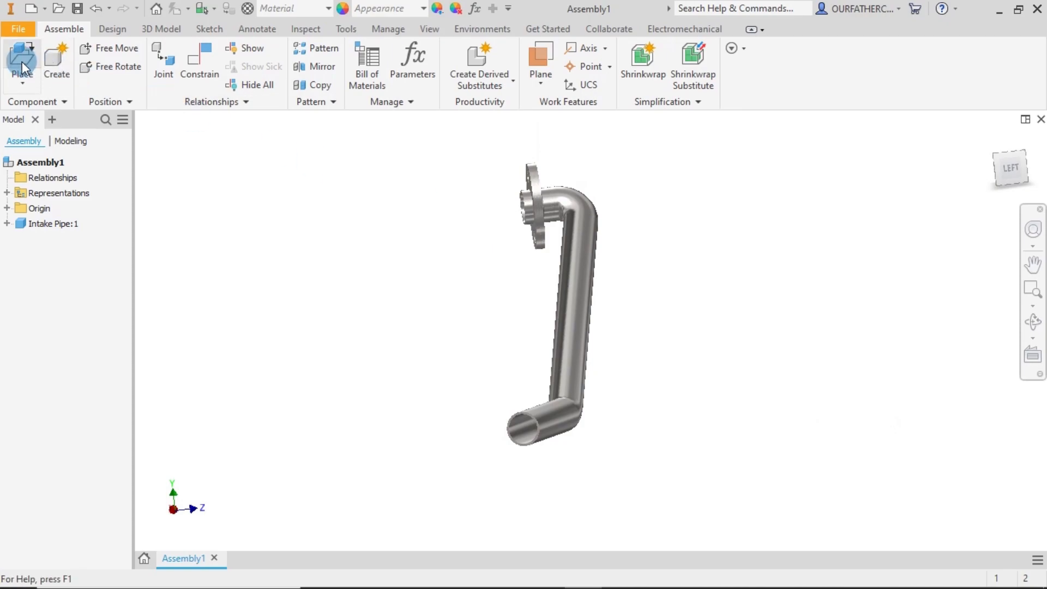
{"action": "mouse_move", "coordinate": [21, 60]}
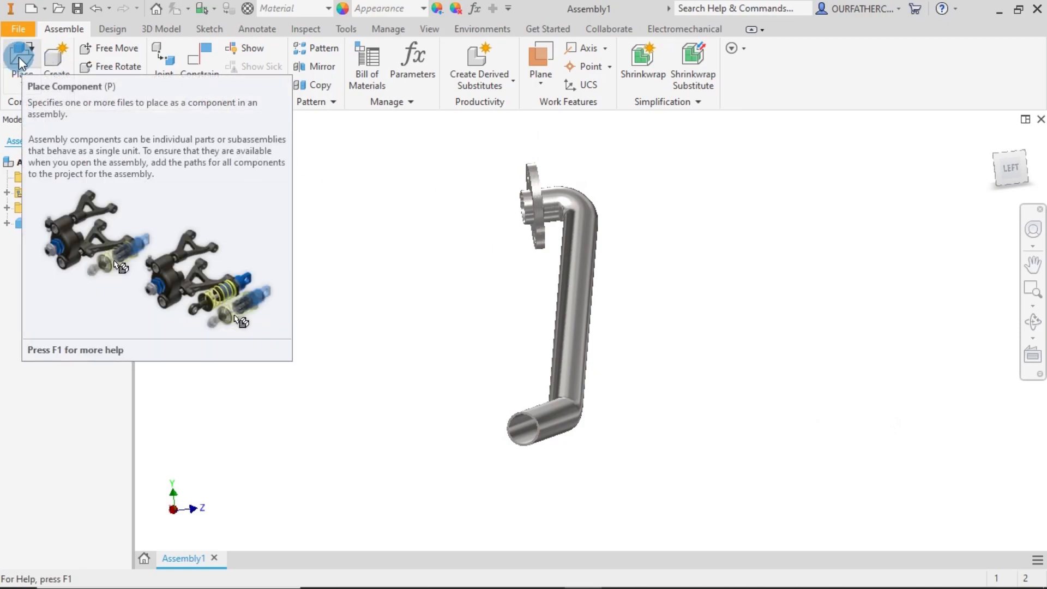
Place one each of Flange Seal.ipt, Intake Pipe Ring.ipt and Intake Pipe Union.ipt
{"action": "left_click", "coordinate": [20, 56]}
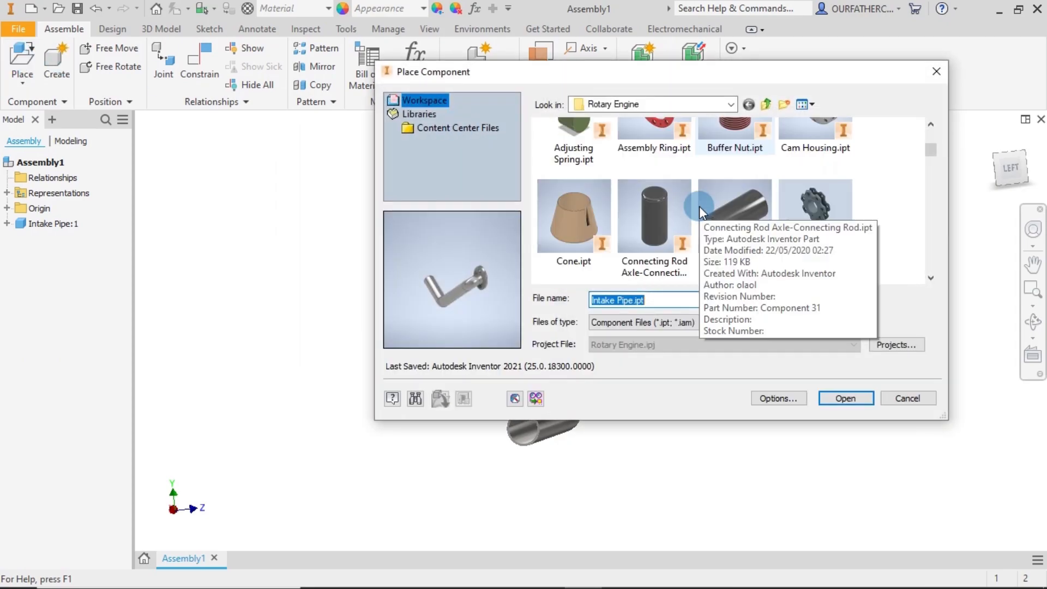
{"action": "scroll", "scroll_direction": "down", "scroll_amount": 3}
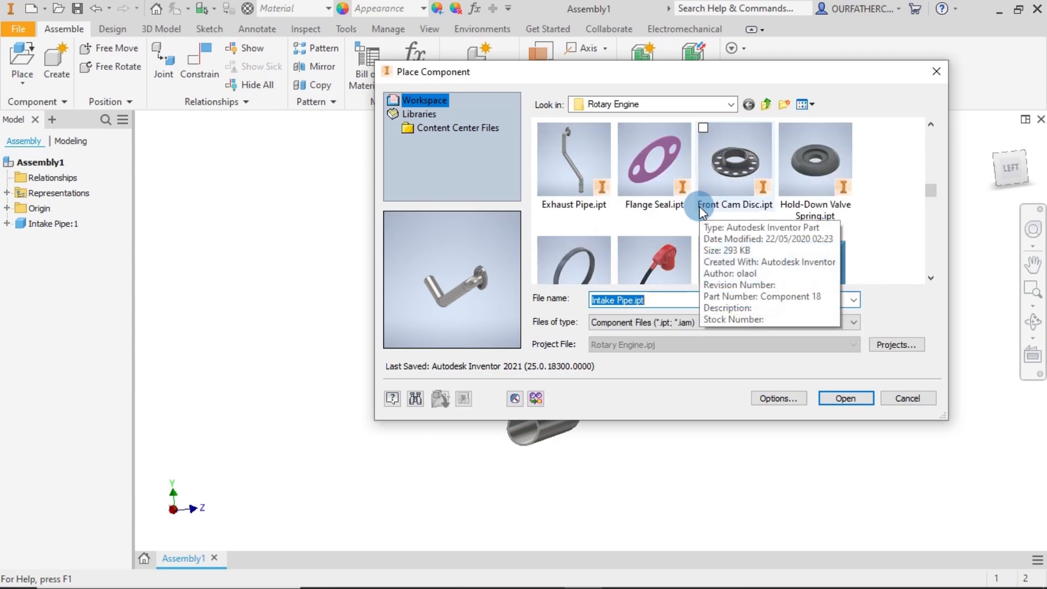
{"action": "left_click", "coordinate": [653, 158]}
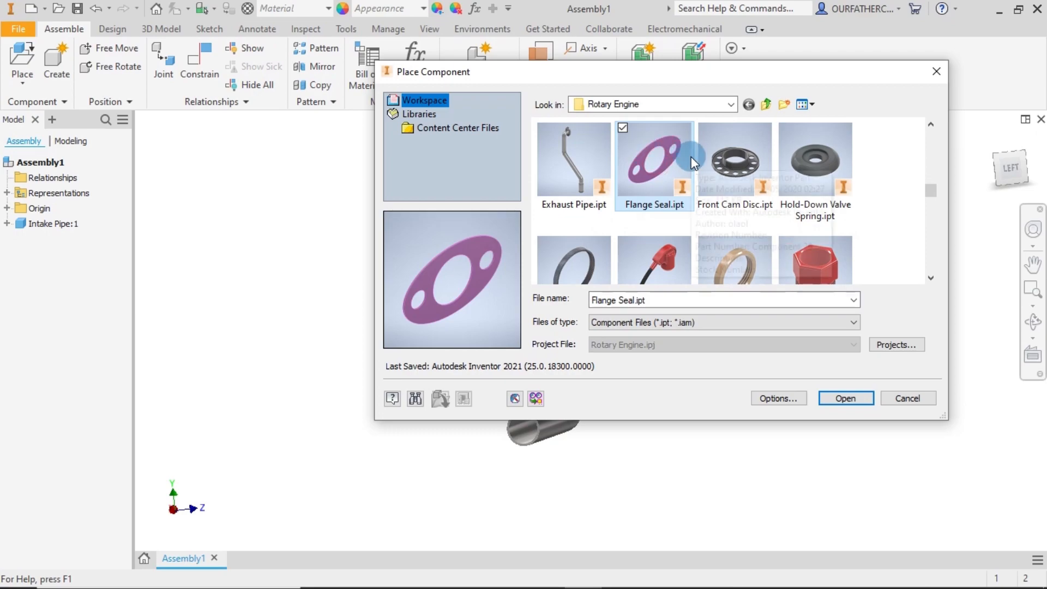
{"action": "mouse_move", "coordinate": [694, 160]}
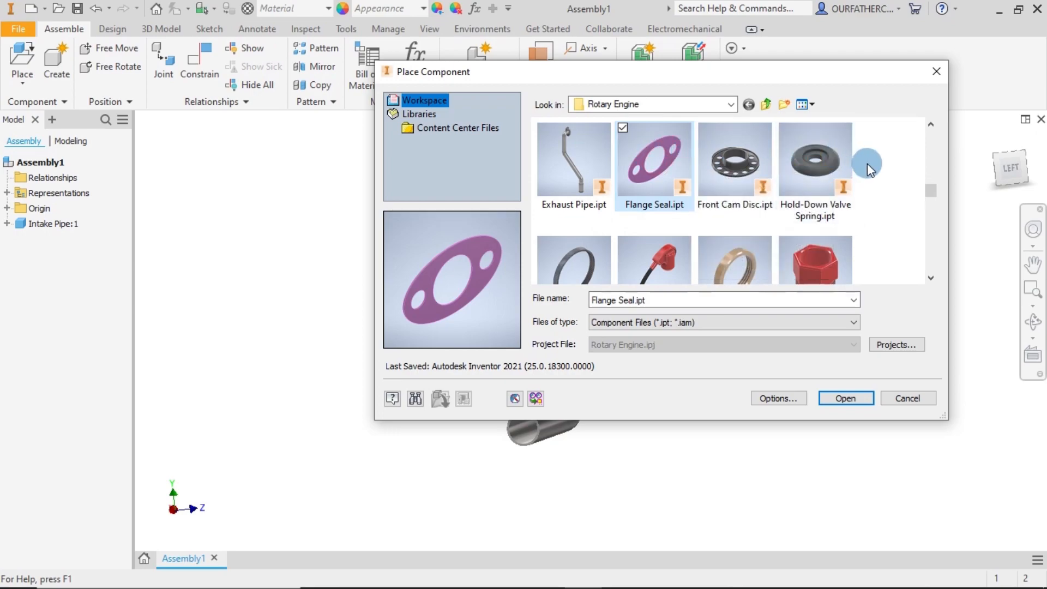
{"action": "scroll", "scroll_direction": "down", "scroll_amount": 3}
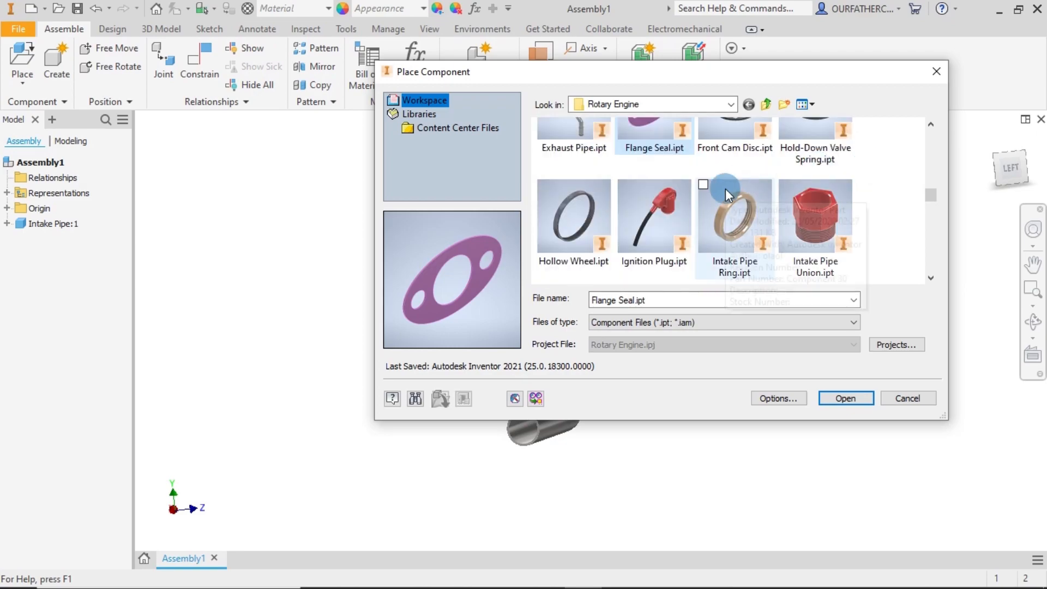
{"action": "mouse_move", "coordinate": [722, 194]}
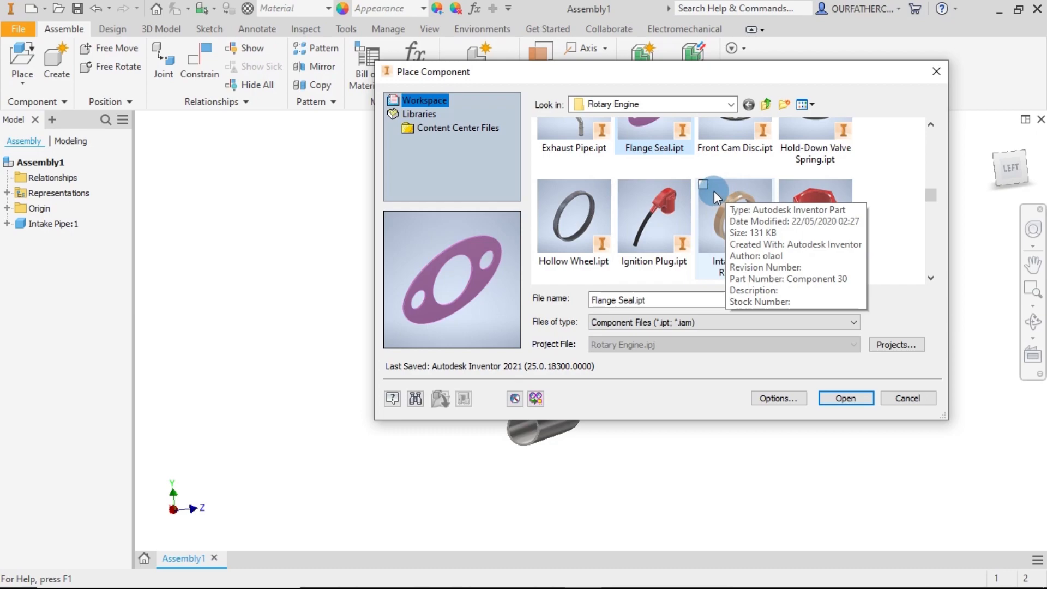
{"action": "mouse_move", "coordinate": [705, 191]}
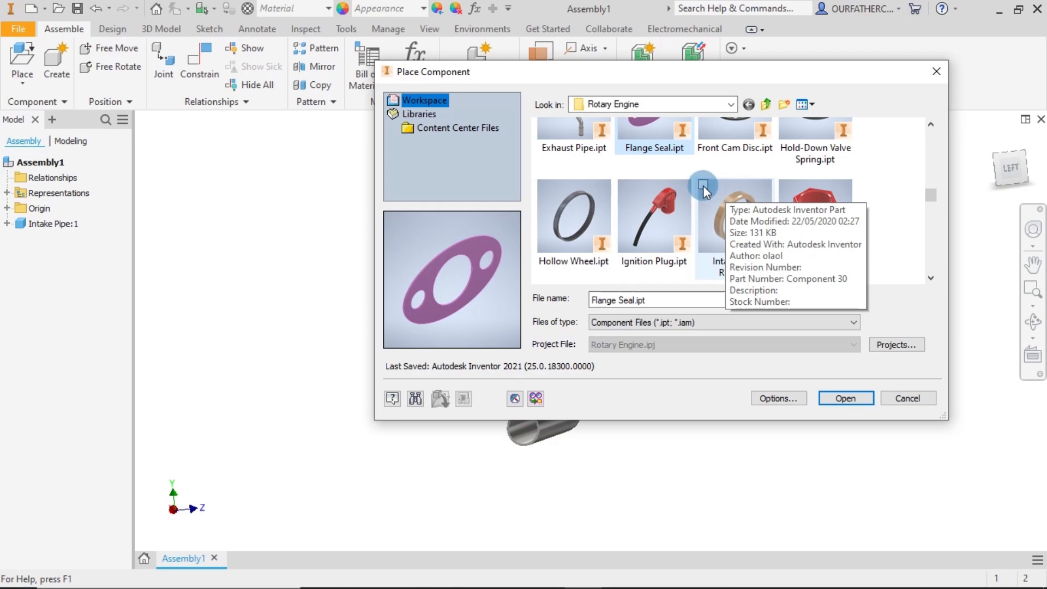
{"action": "left_click", "coordinate": [734, 215]}
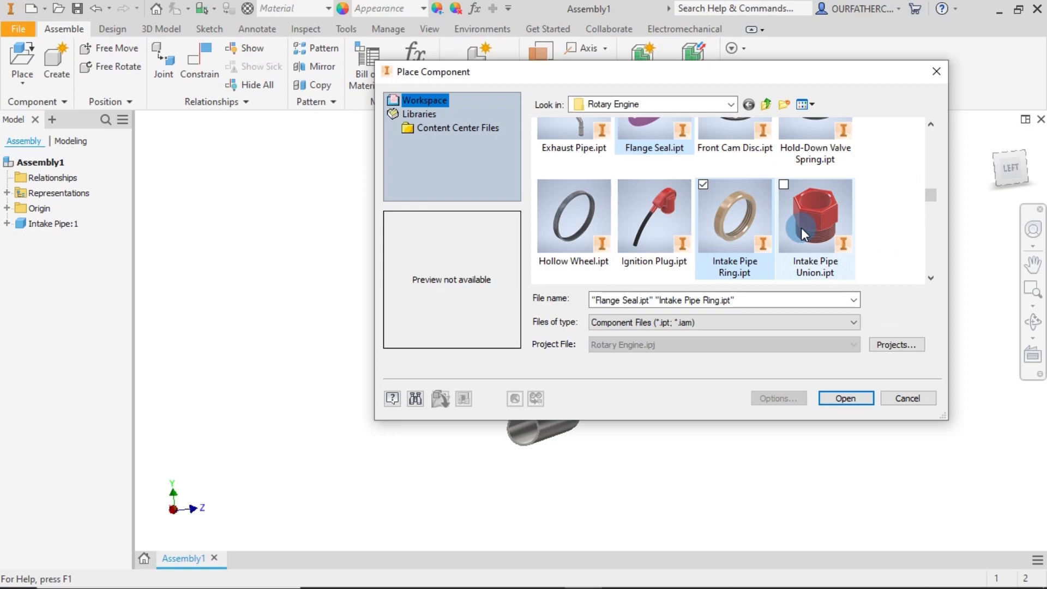
{"action": "left_click", "coordinate": [815, 214]}
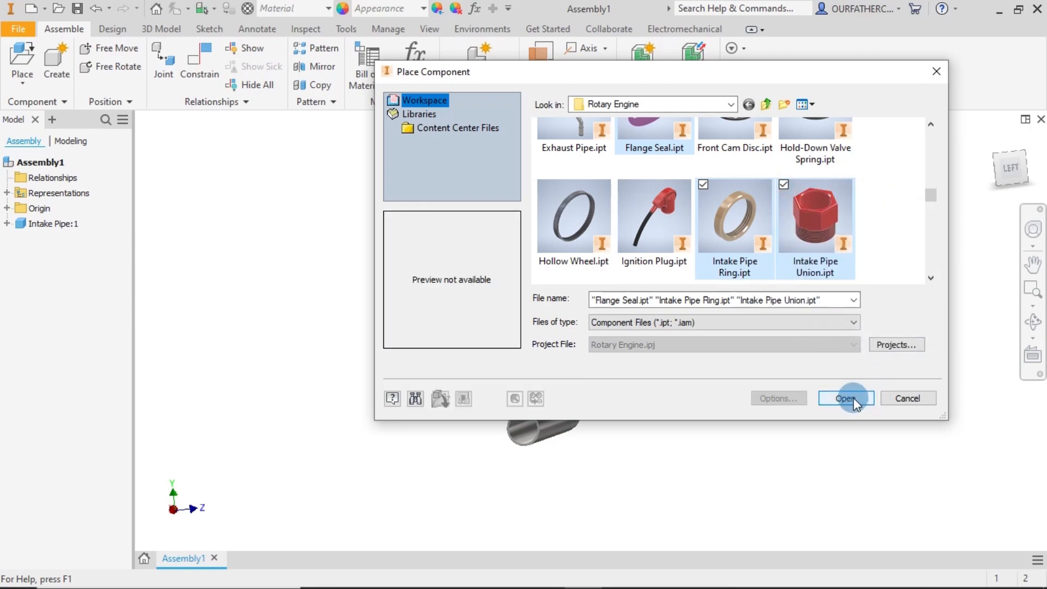
{"action": "left_click", "coordinate": [845, 398]}
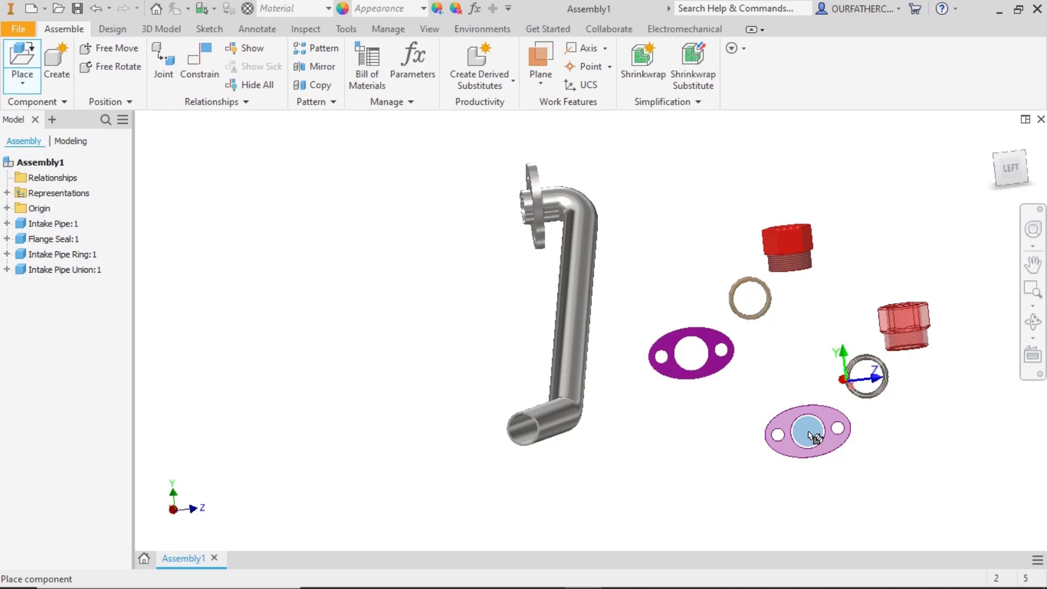
Drop the extra copies and drag the Flange Seal clear of pipe, ring and union
{"action": "right_click", "coordinate": [808, 432]}
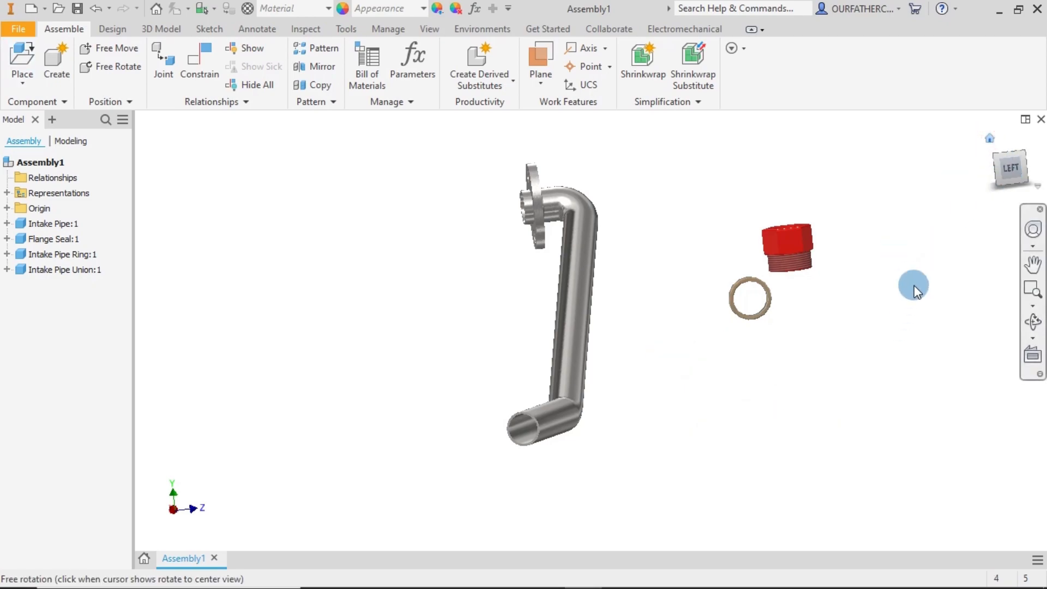
{"action": "left_click_drag", "start_coordinate": [913, 289], "coordinate": [545, 355]}
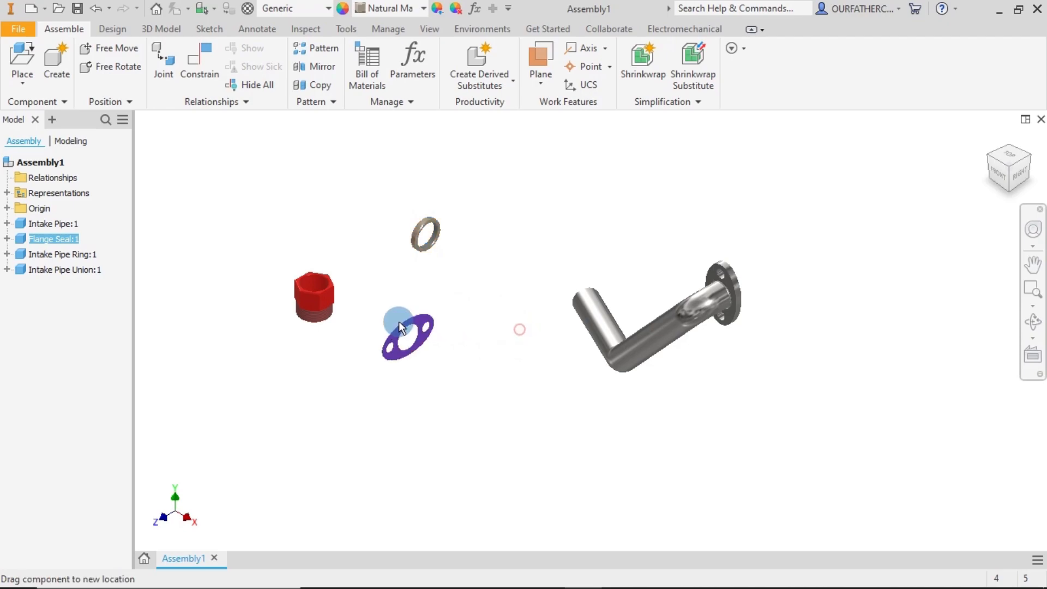
{"action": "left_click_drag", "start_coordinate": [407, 334], "coordinate": [631, 404]}
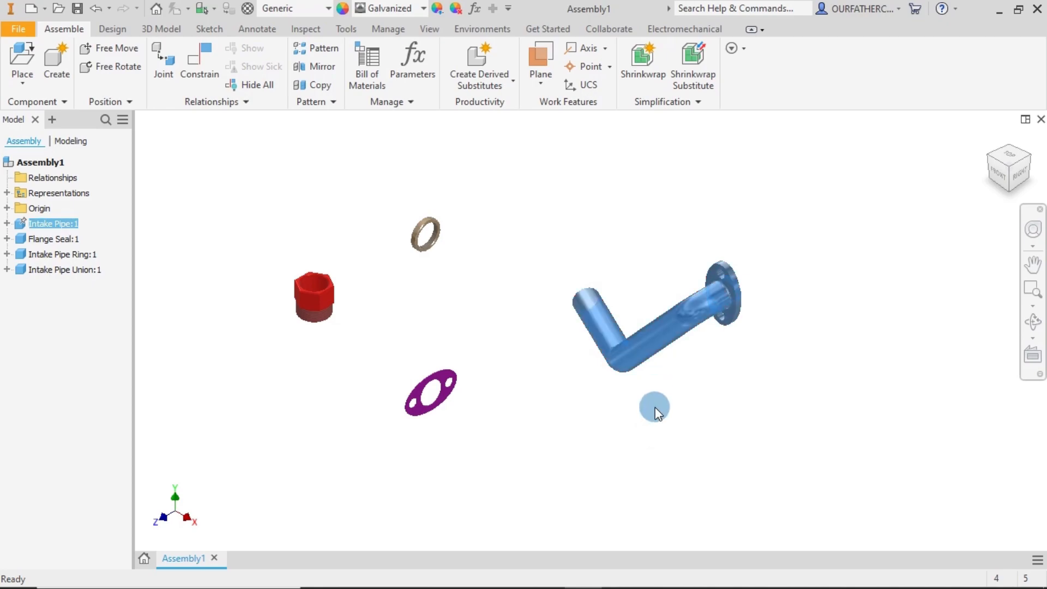
{"action": "left_click_drag", "start_coordinate": [655, 408], "coordinate": [739, 428]}
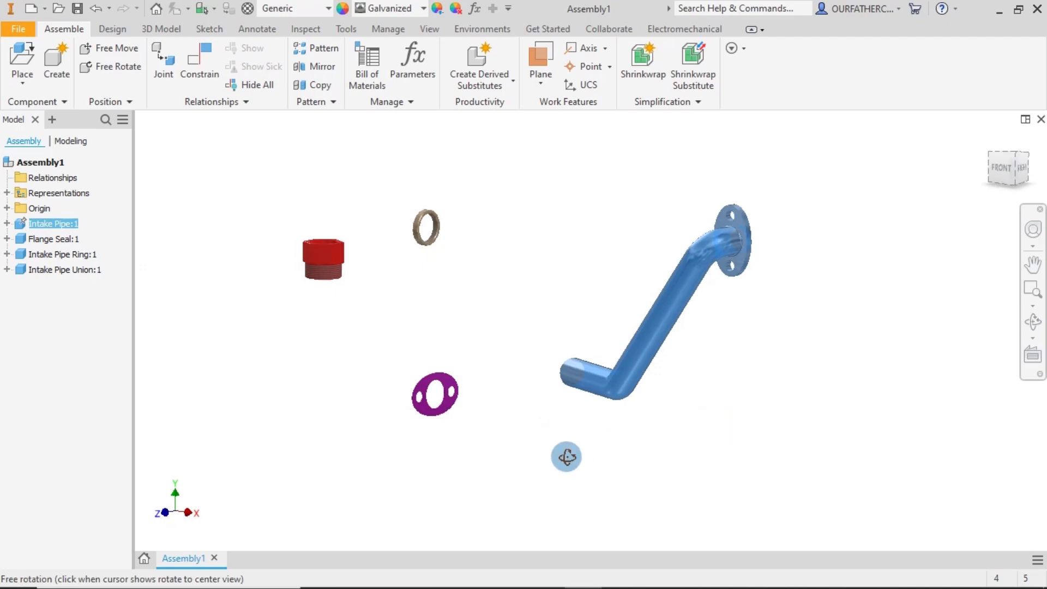
{"action": "left_click_drag", "start_coordinate": [565, 456], "coordinate": [716, 440]}
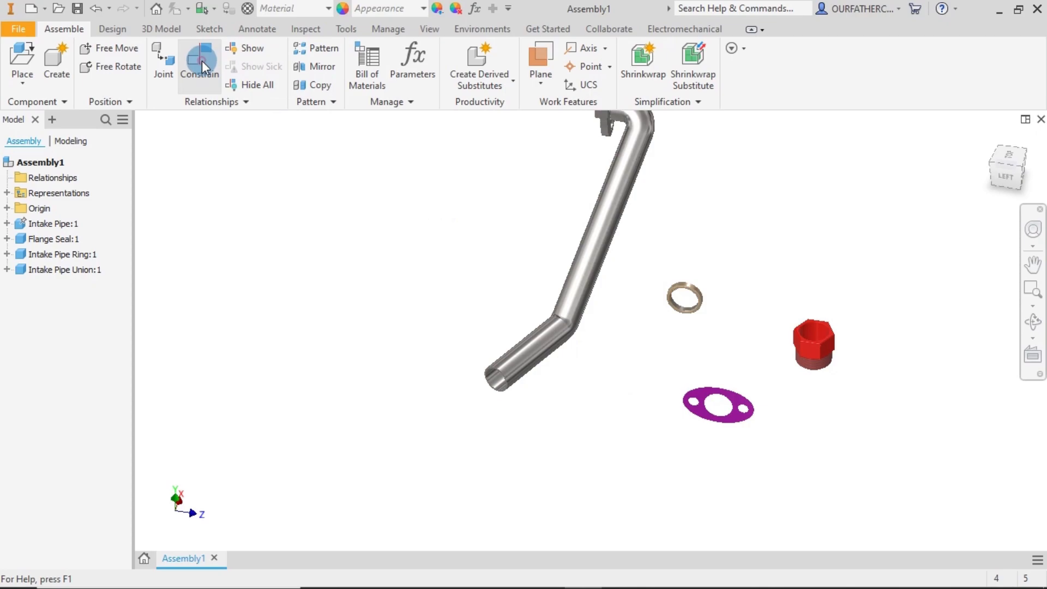
Mate the union's axis to the pipe's lower end axis, flipping the solution
{"action": "left_click", "coordinate": [199, 60]}
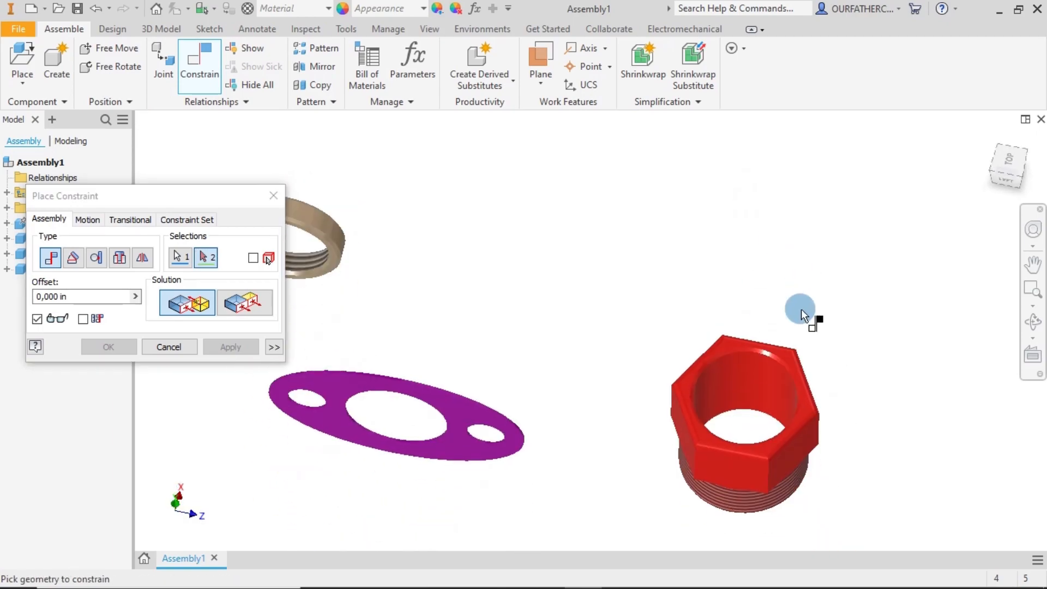
{"action": "mouse_move", "coordinate": [751, 381]}
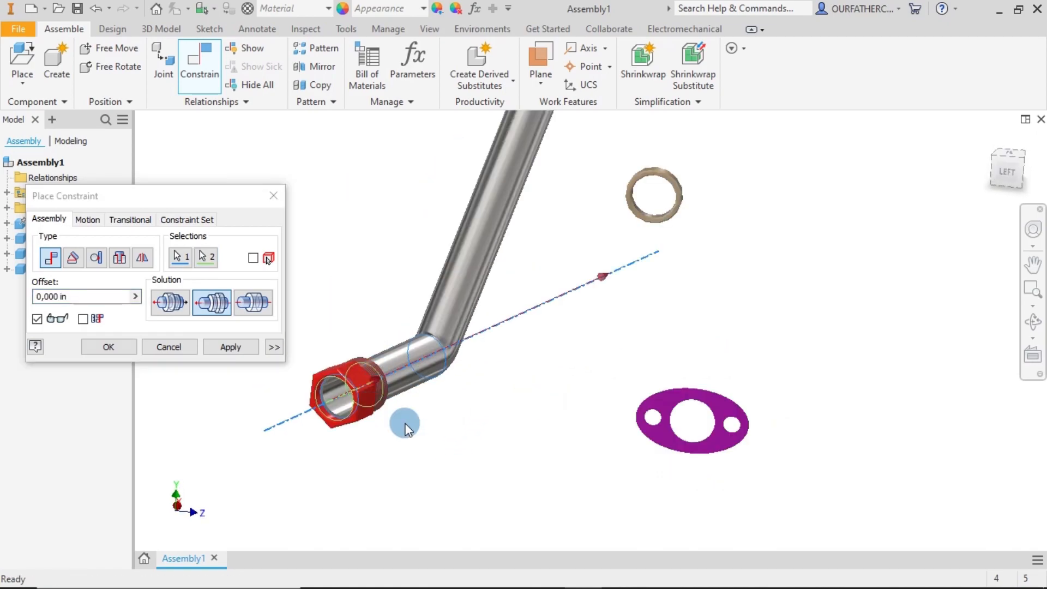
{"action": "left_click_drag", "start_coordinate": [403, 428], "coordinate": [356, 433]}
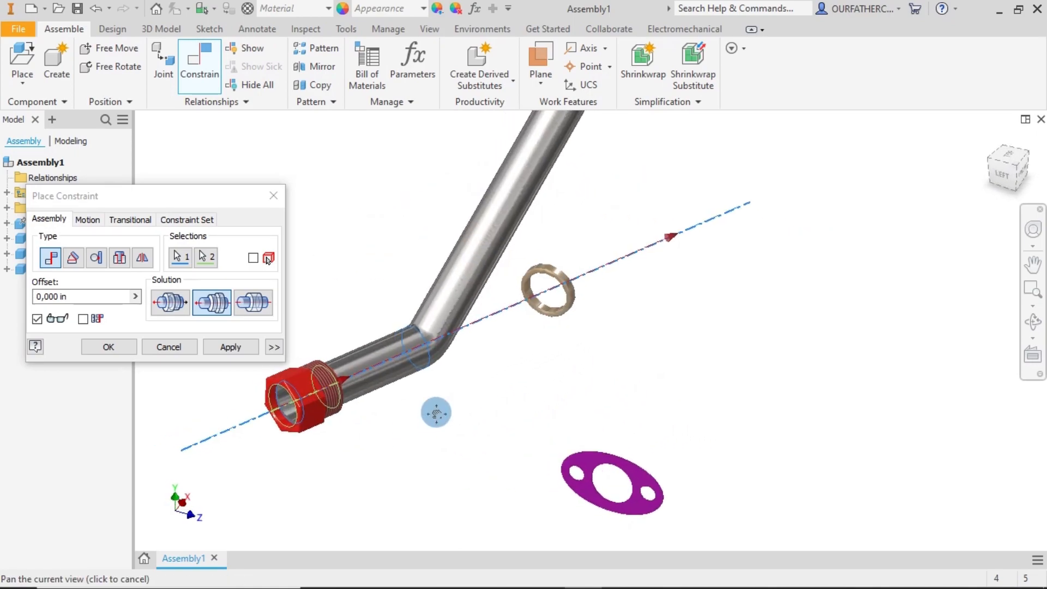
{"action": "left_click_drag", "start_coordinate": [436, 412], "coordinate": [456, 393]}
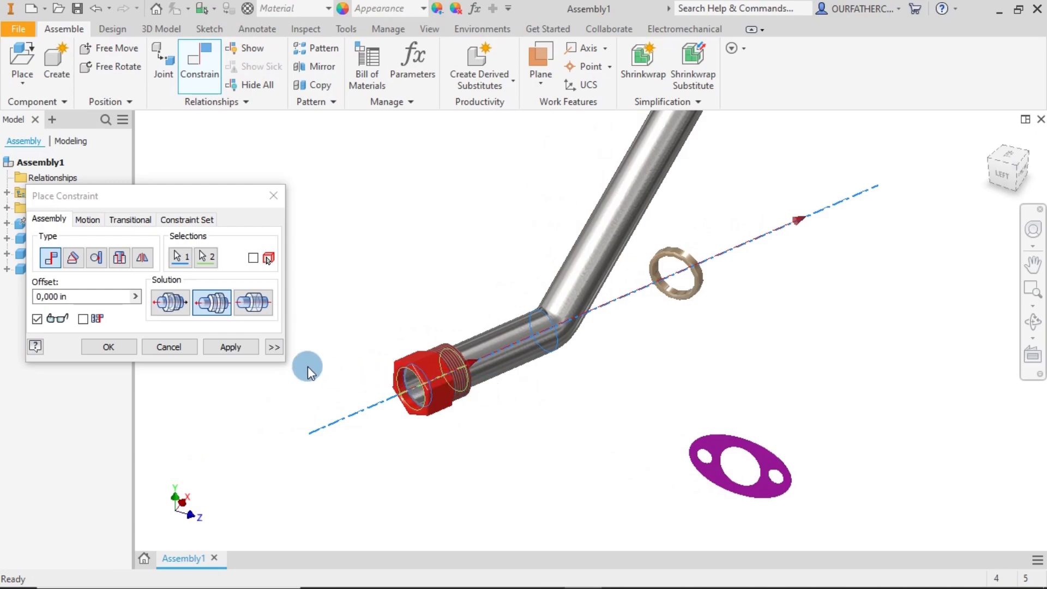
{"action": "left_click", "coordinate": [169, 302]}
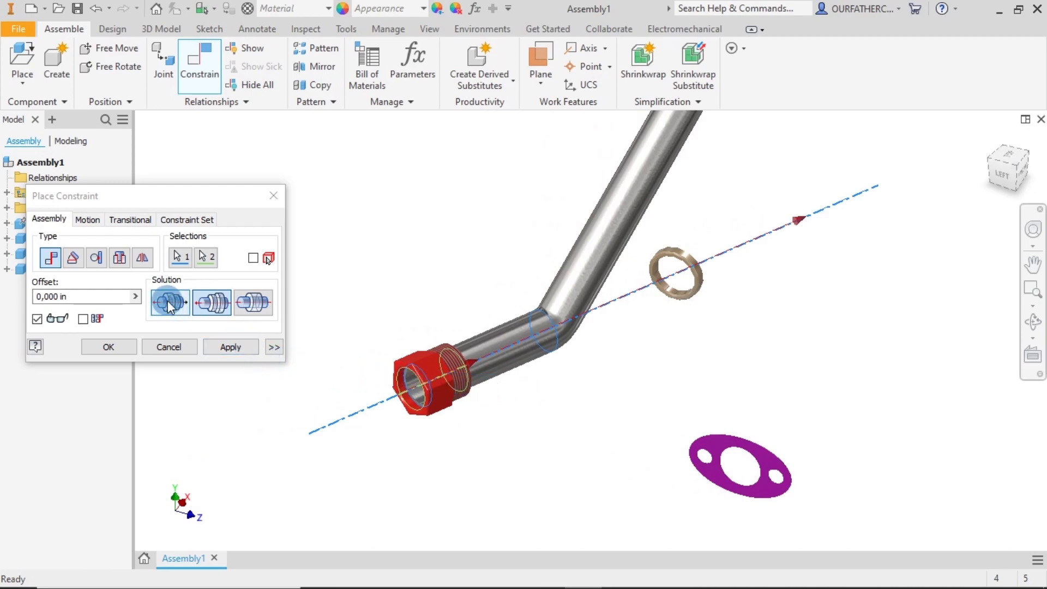
{"action": "left_click", "coordinate": [230, 347]}
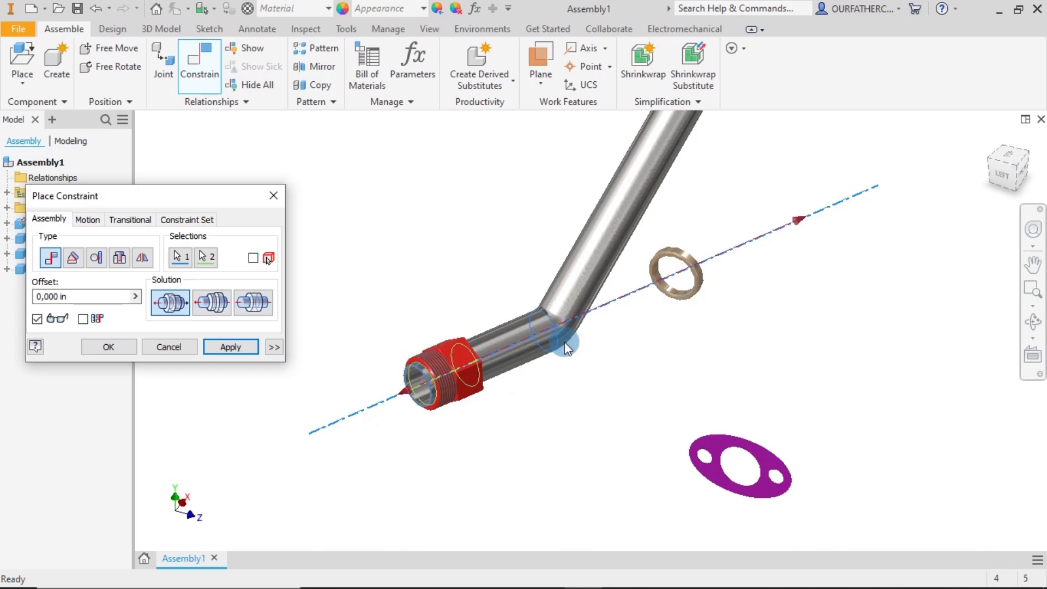
{"action": "mouse_move", "coordinate": [379, 310]}
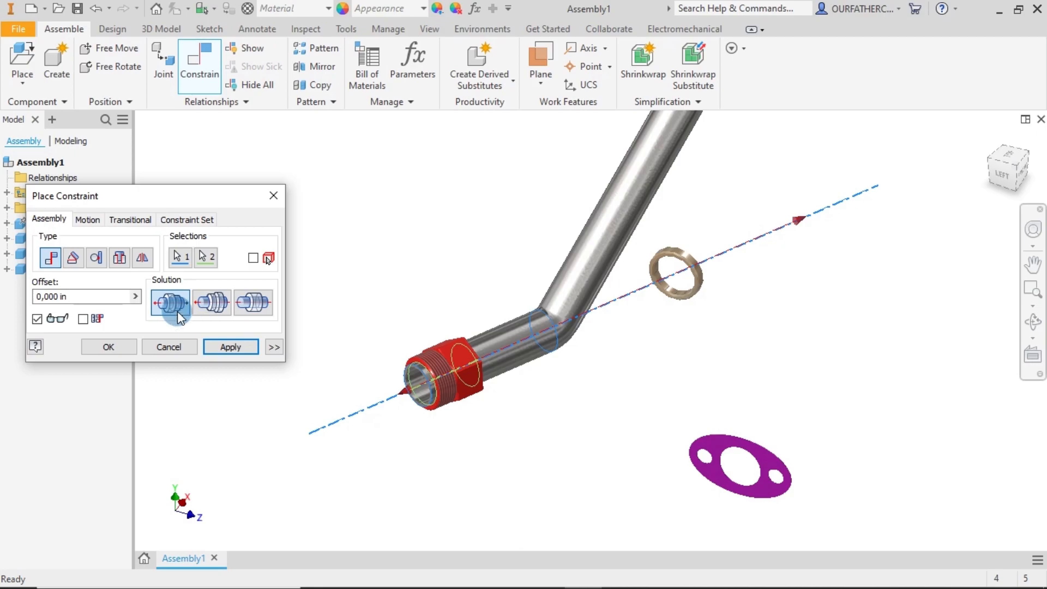
{"action": "left_click", "coordinate": [169, 304]}
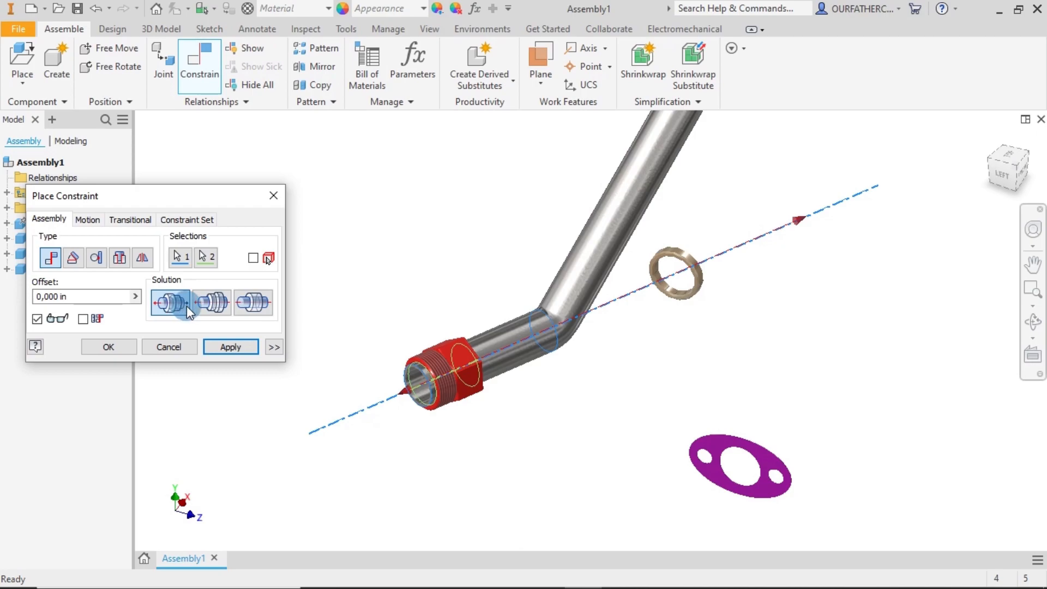
{"action": "mouse_move", "coordinate": [169, 303]}
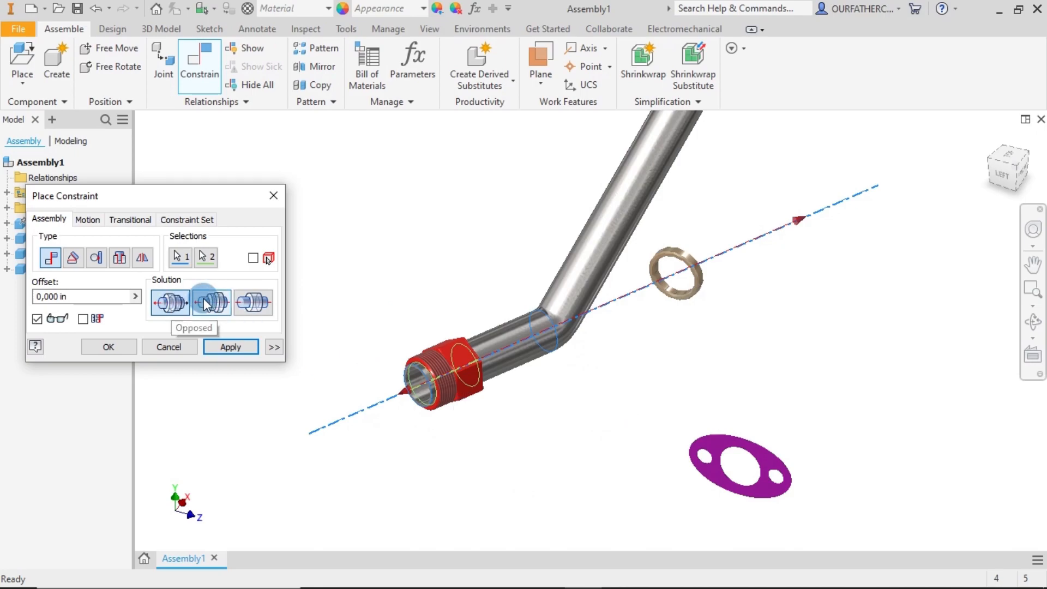
{"action": "mouse_move", "coordinate": [211, 302]}
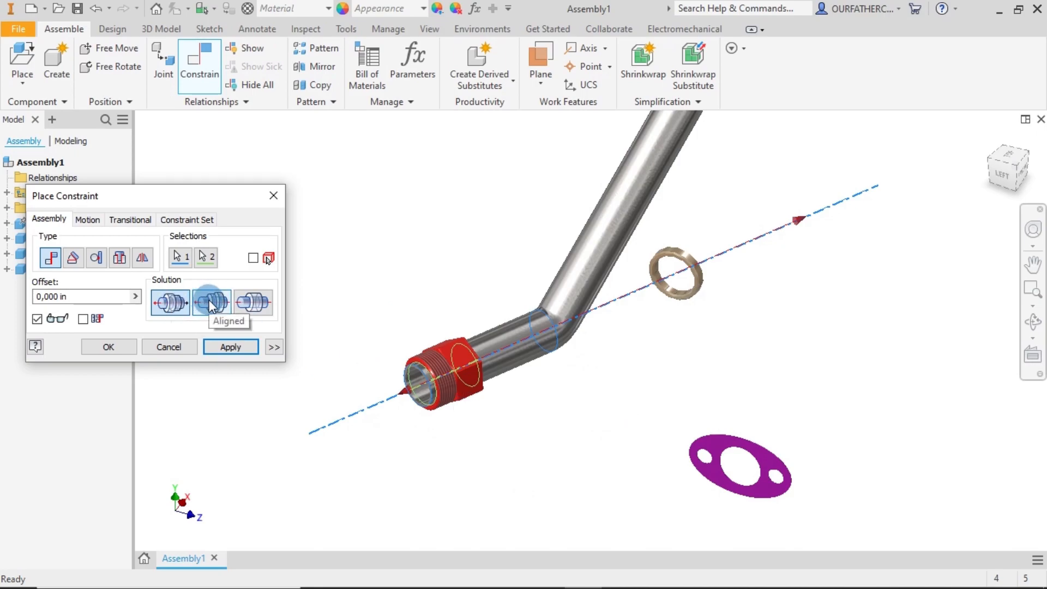
{"action": "left_click", "coordinate": [230, 346]}
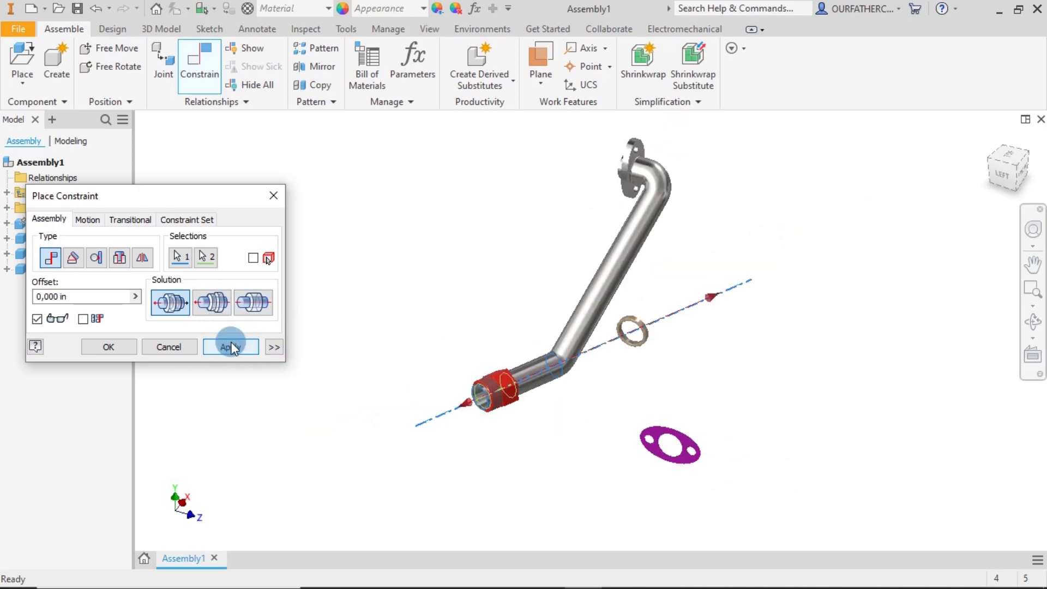
{"action": "left_click", "coordinate": [229, 346]}
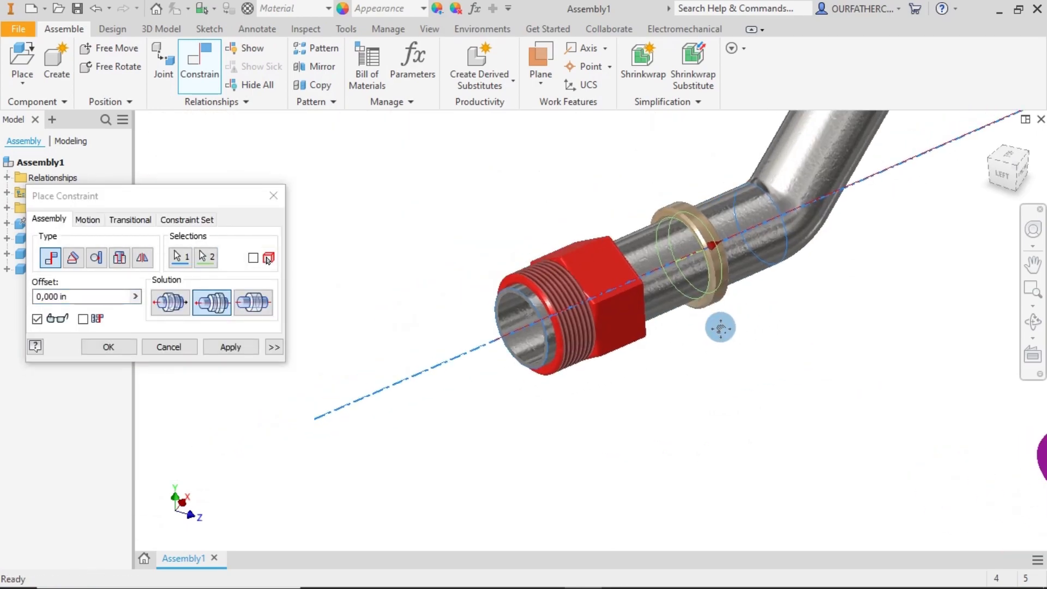
Apply the ring's axis mate onto the pipe and pick the flange bore axis
{"action": "left_click", "coordinate": [230, 346]}
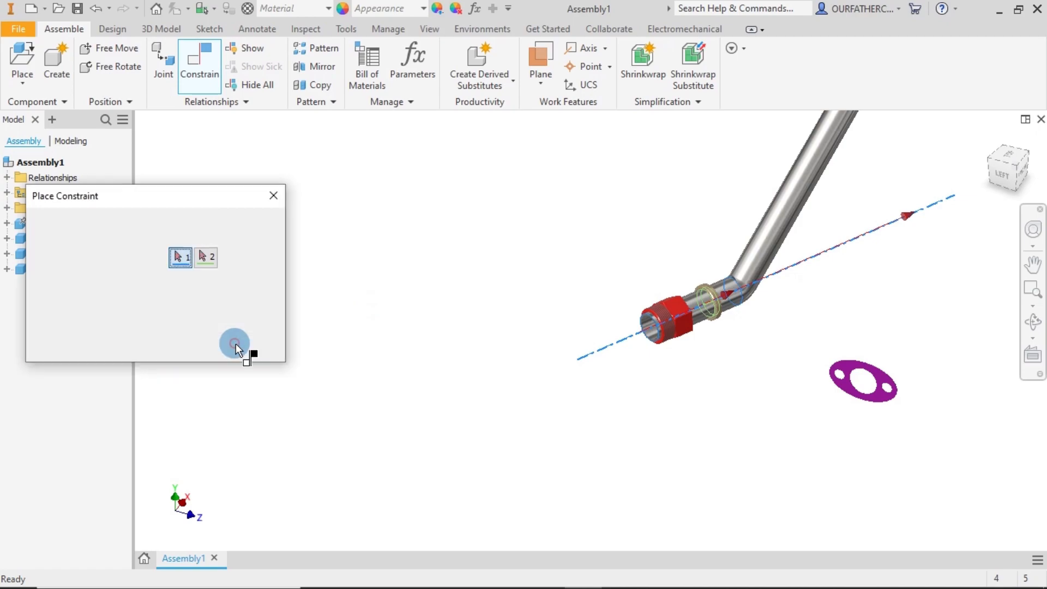
{"action": "left_click", "coordinate": [234, 343]}
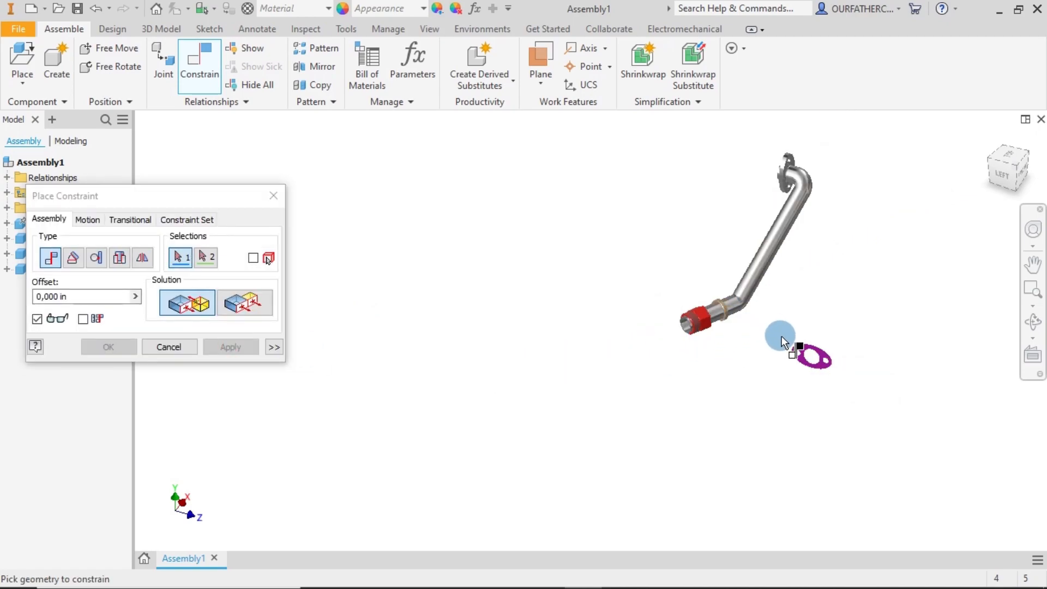
{"action": "left_click_drag", "start_coordinate": [781, 334], "coordinate": [511, 334]}
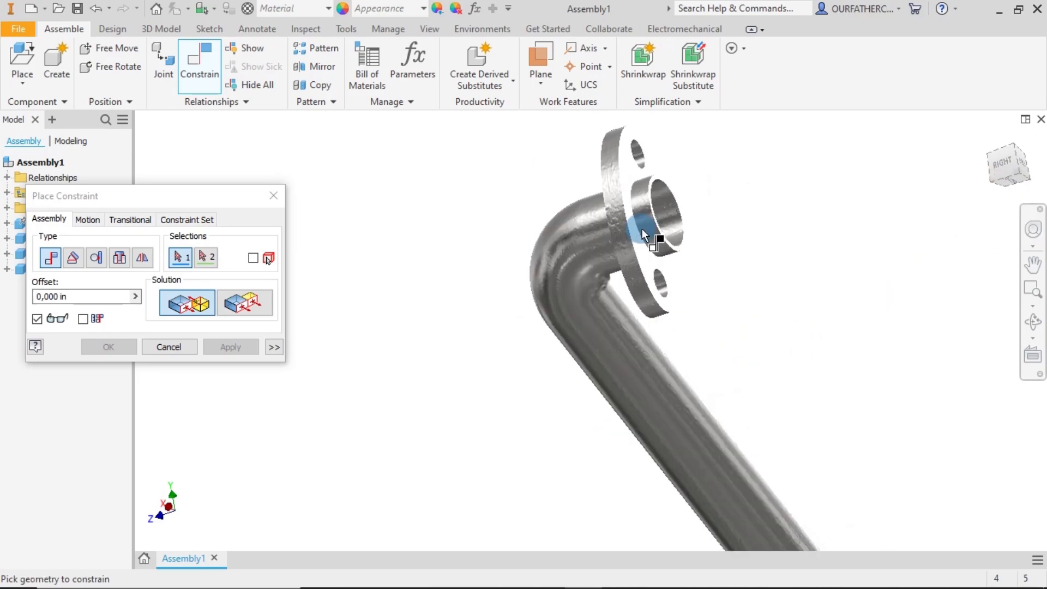
{"action": "left_click", "coordinate": [664, 203]}
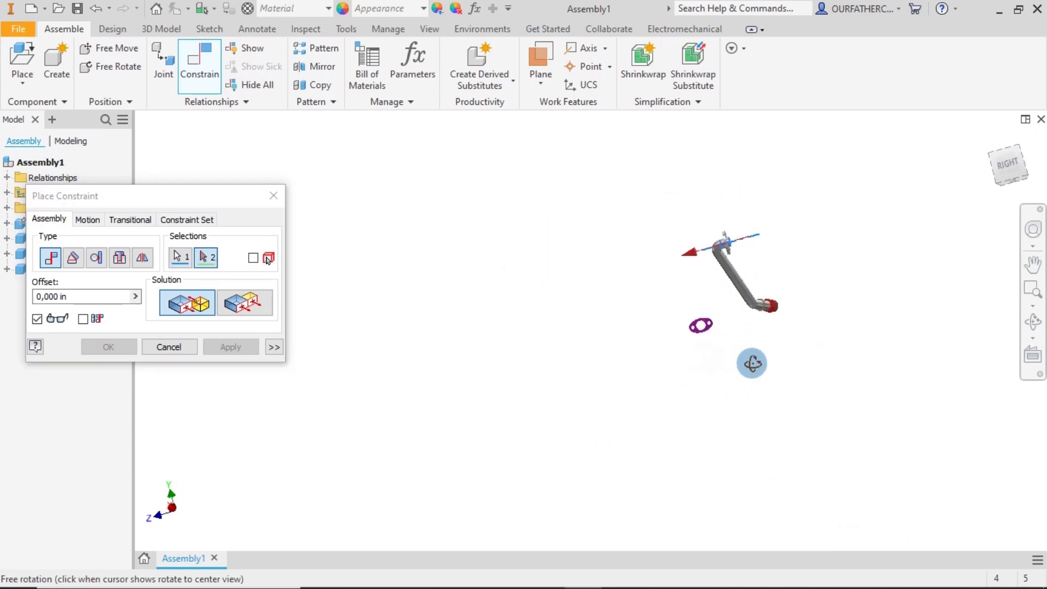
Align a Flange Seal bolt hole with a flange bolt hole
{"action": "left_click_drag", "start_coordinate": [752, 363], "coordinate": [671, 311]}
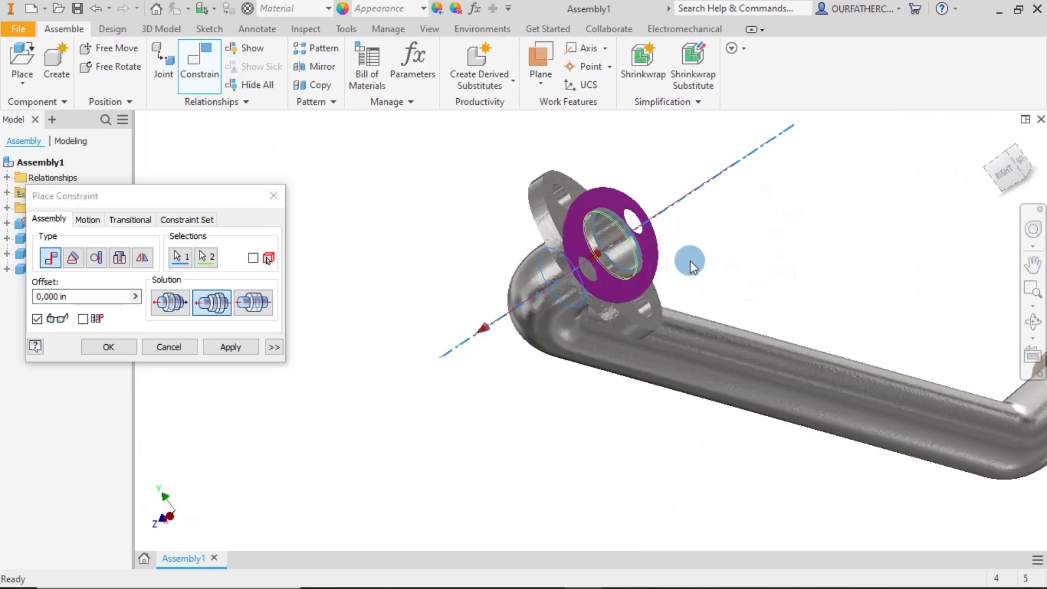
{"action": "left_click_drag", "start_coordinate": [690, 264], "coordinate": [604, 301]}
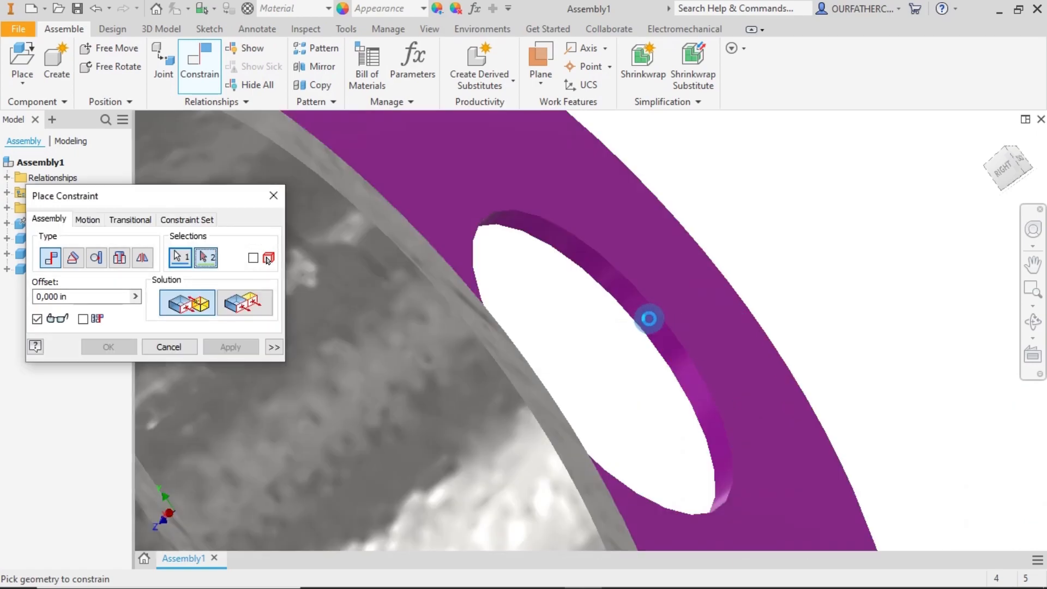
{"action": "left_click", "coordinate": [648, 317]}
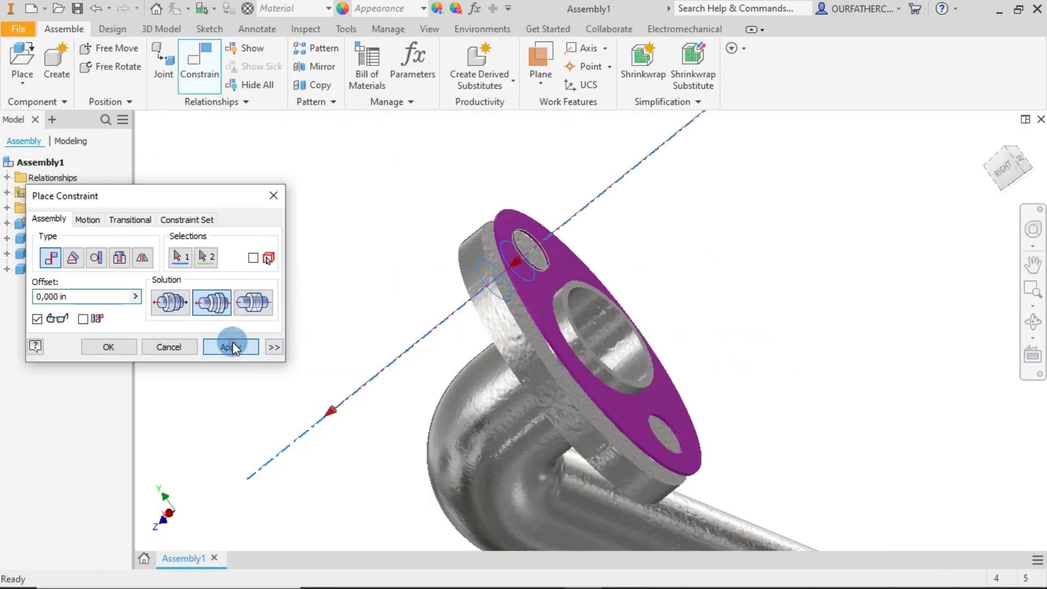
{"action": "left_click", "coordinate": [230, 346]}
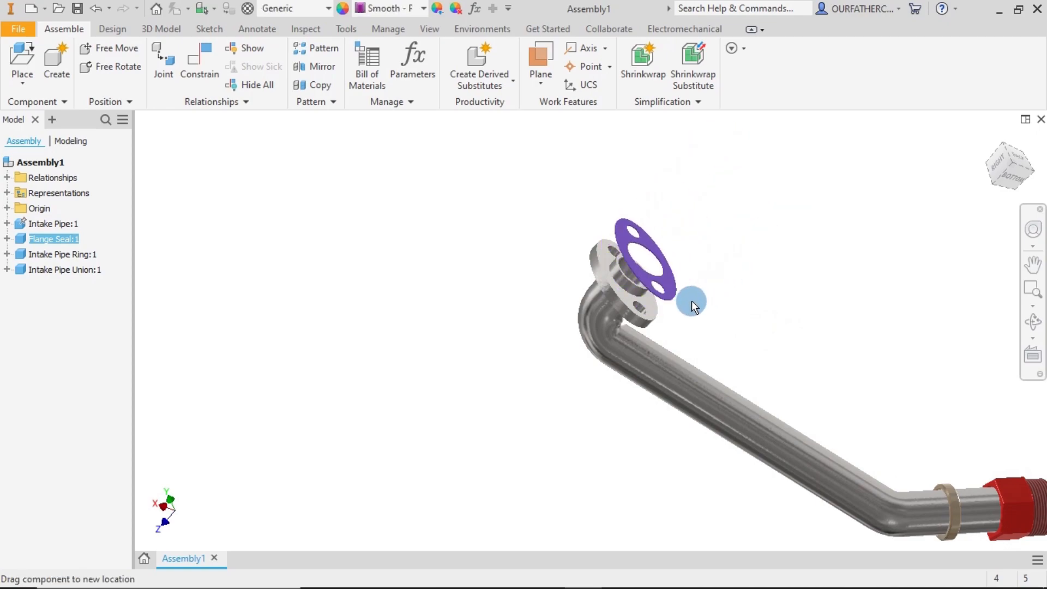
Drag the Flange Seal and Intake Pipe Ring away and orbit toward the flange end
{"action": "left_click_drag", "start_coordinate": [690, 301], "coordinate": [993, 137]}
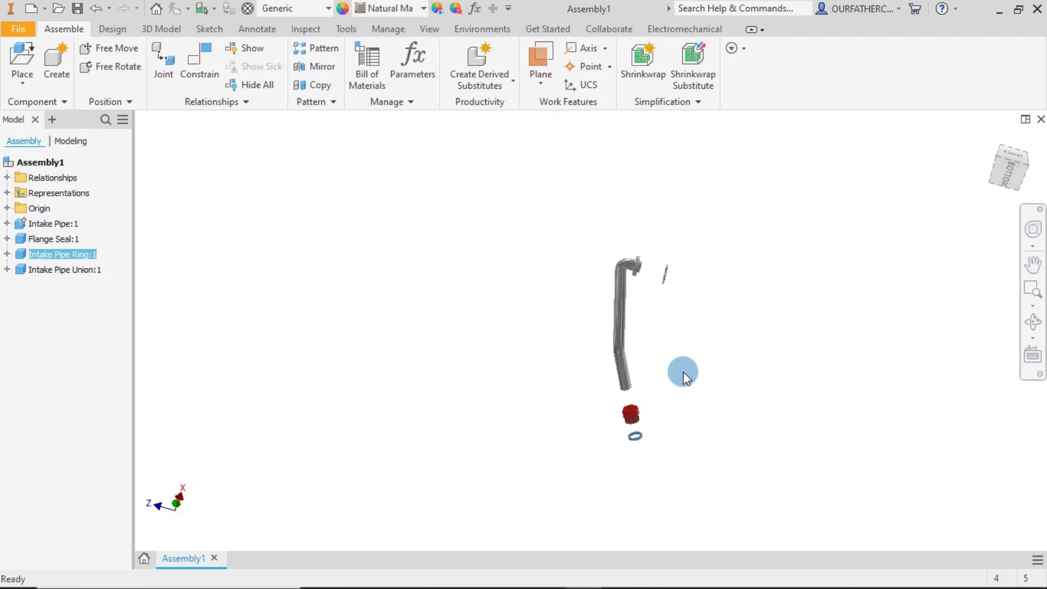
{"action": "left_click_drag", "start_coordinate": [682, 371], "coordinate": [660, 256]}
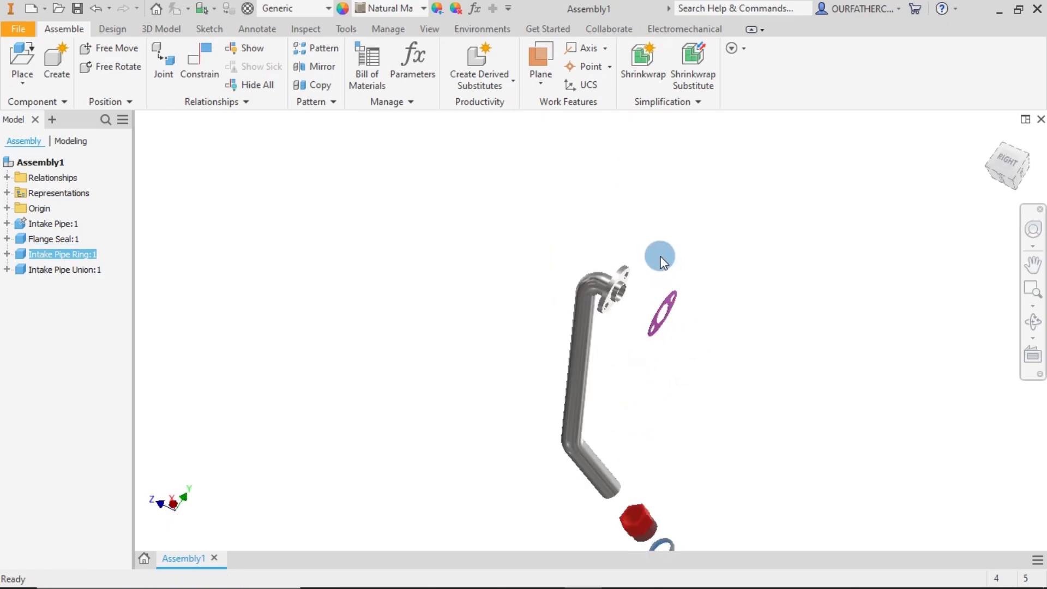
{"action": "left_click_drag", "start_coordinate": [659, 261], "coordinate": [694, 300]}
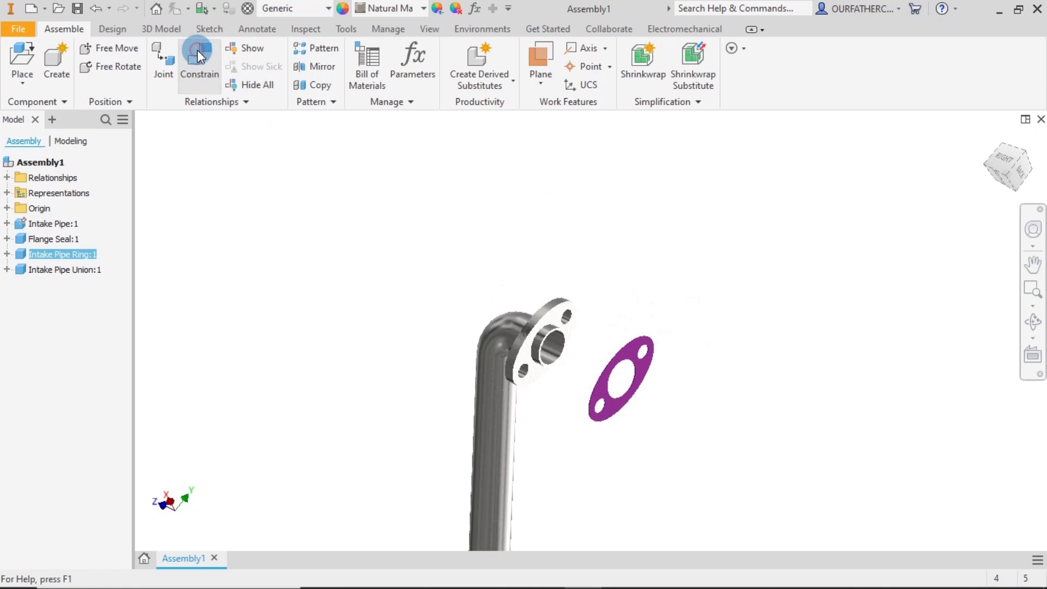
Mate the Flange Seal face flush against the pipe's flange face
{"action": "left_click", "coordinate": [199, 60]}
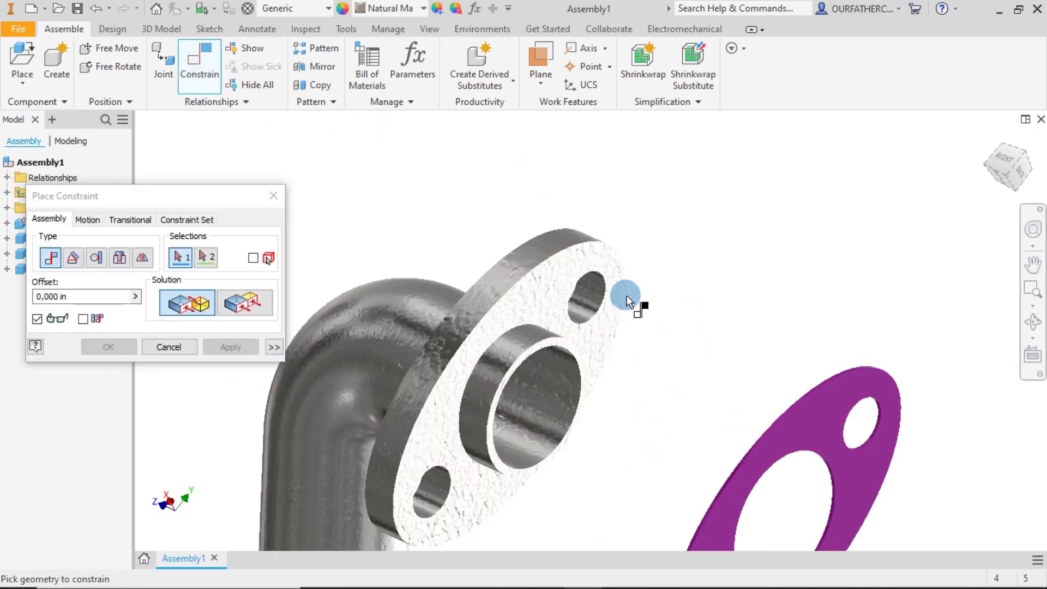
{"action": "left_click", "coordinate": [627, 299]}
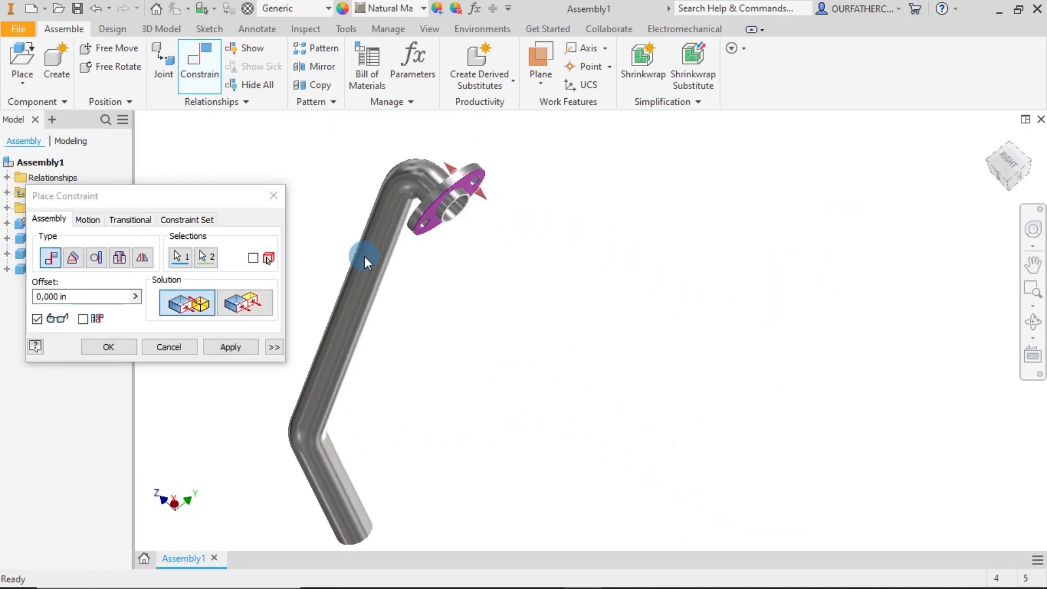
{"action": "left_click", "coordinate": [229, 347]}
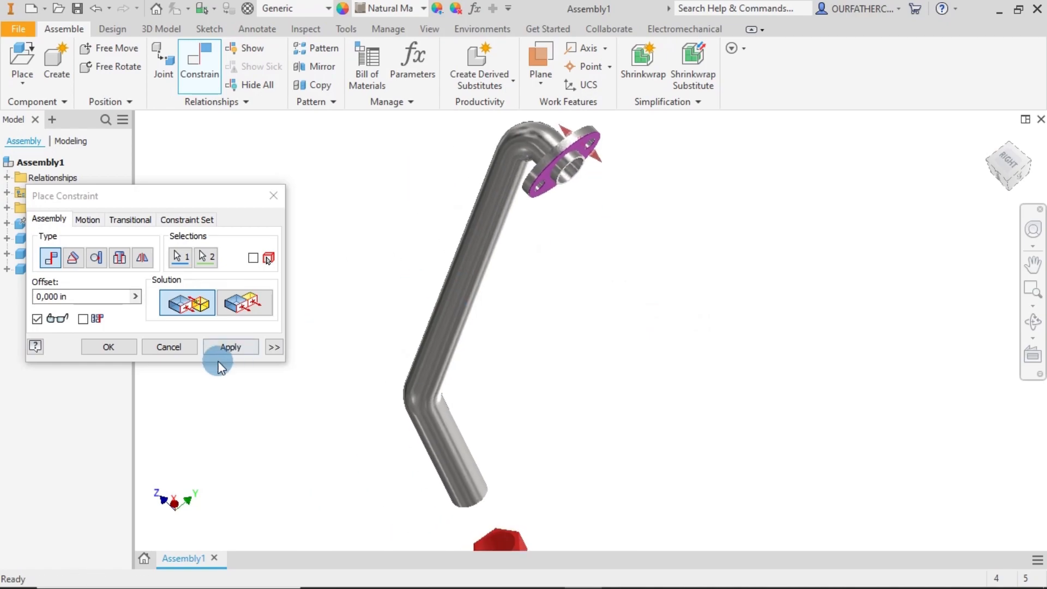
{"action": "left_click", "coordinate": [230, 346]}
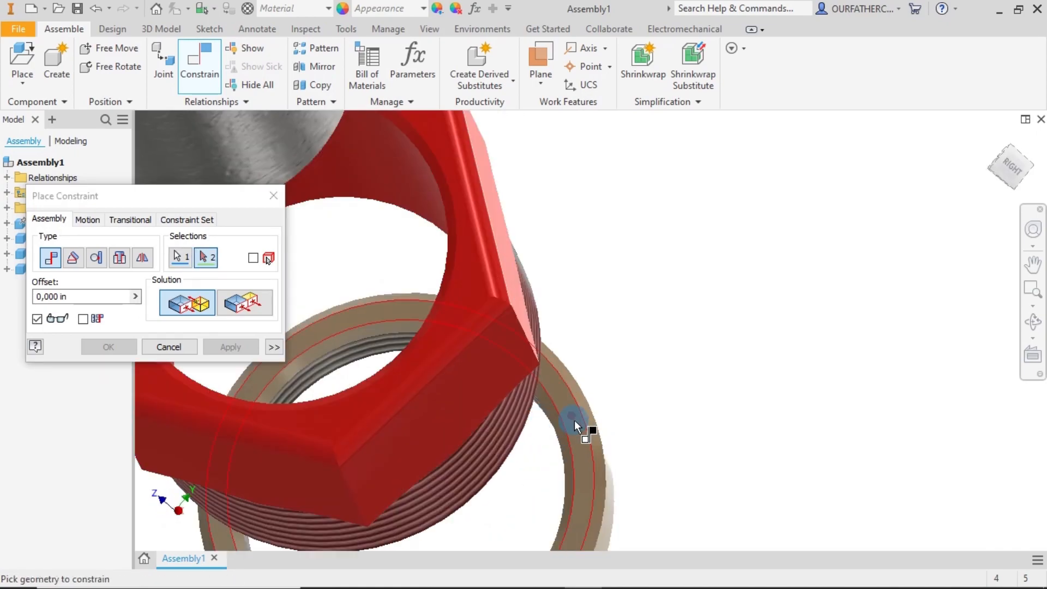
Mate the ring's circular edge to the pipe's lower end edge using the Flush solution
{"action": "left_click", "coordinate": [574, 422]}
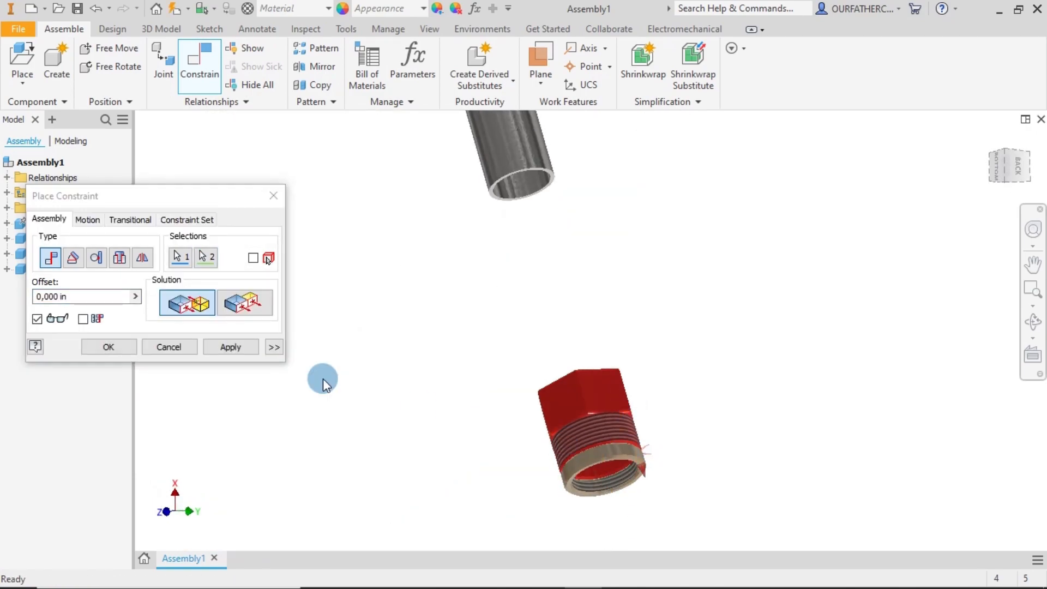
{"action": "left_click", "coordinate": [230, 347]}
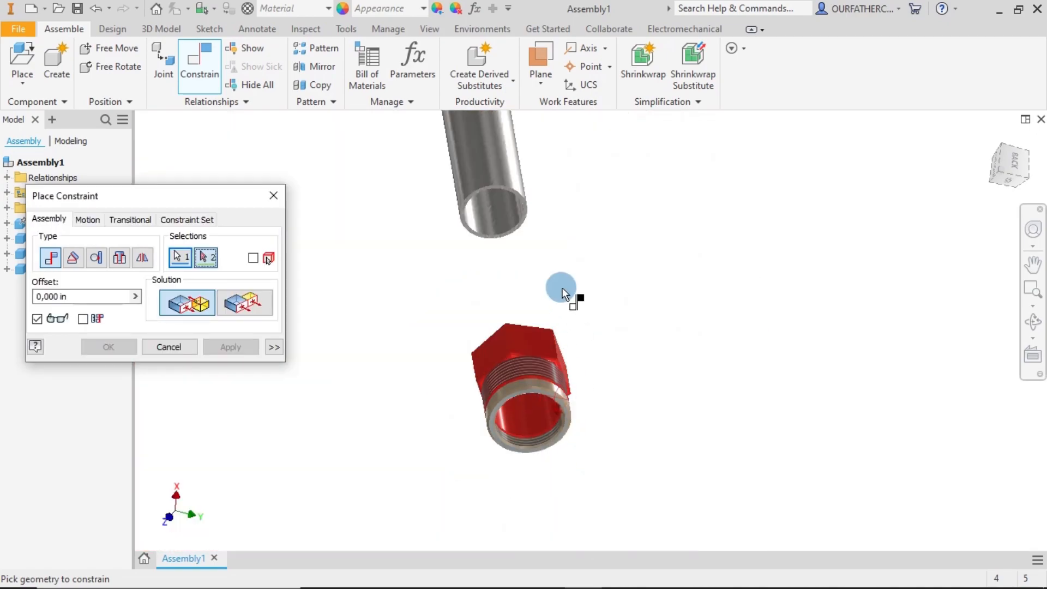
{"action": "left_click", "coordinate": [503, 208]}
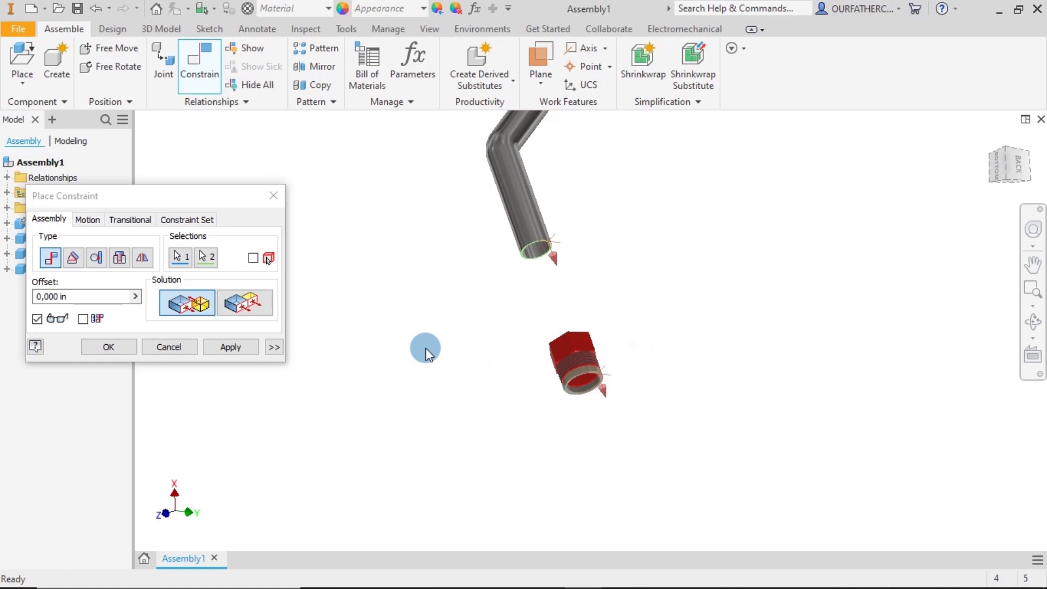
{"action": "mouse_move", "coordinate": [448, 272]}
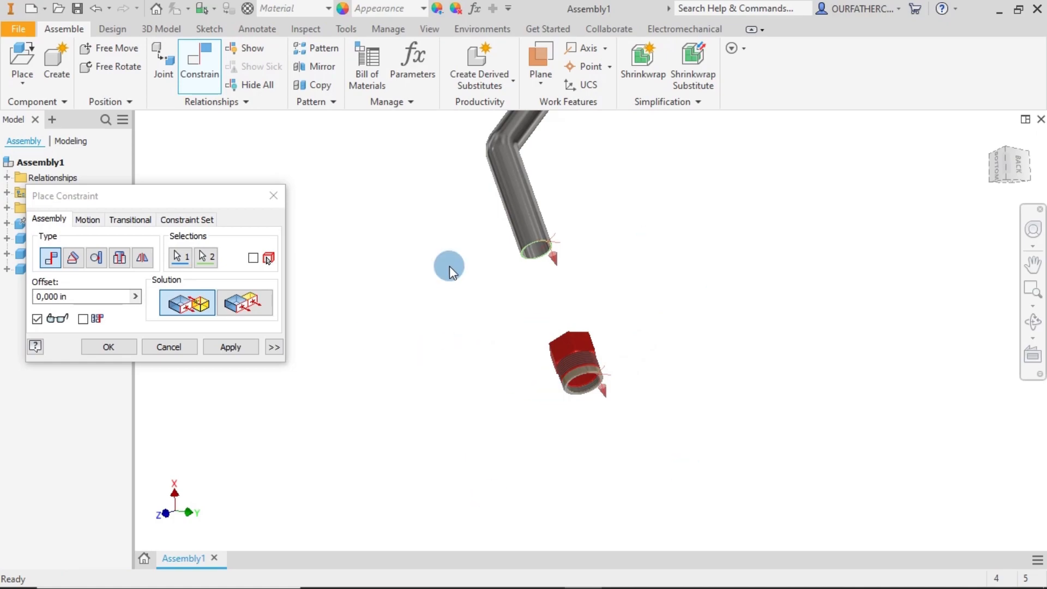
{"action": "left_click", "coordinate": [185, 303]}
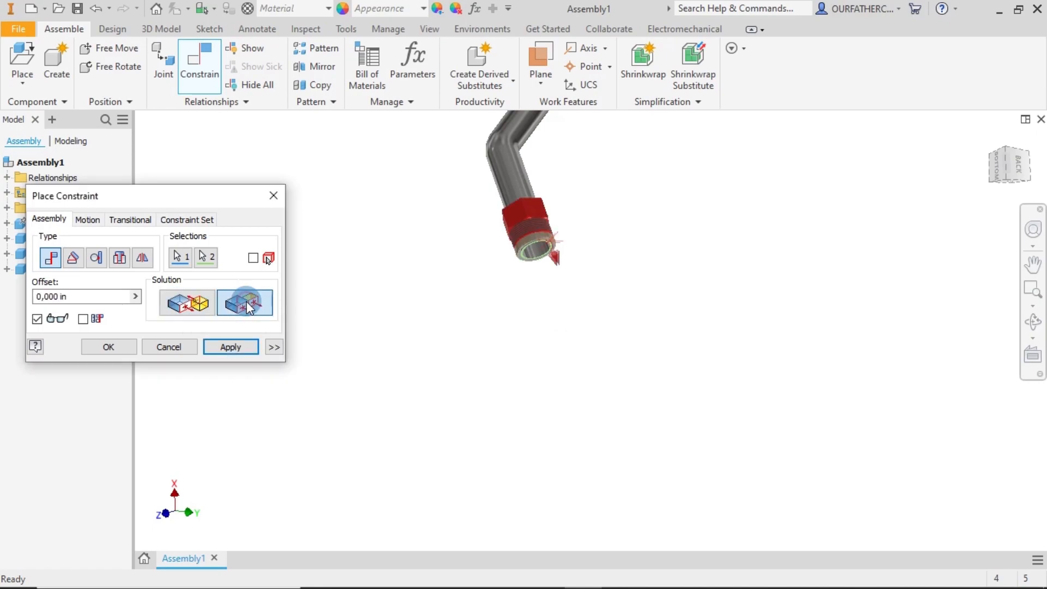
{"action": "left_click", "coordinate": [230, 347]}
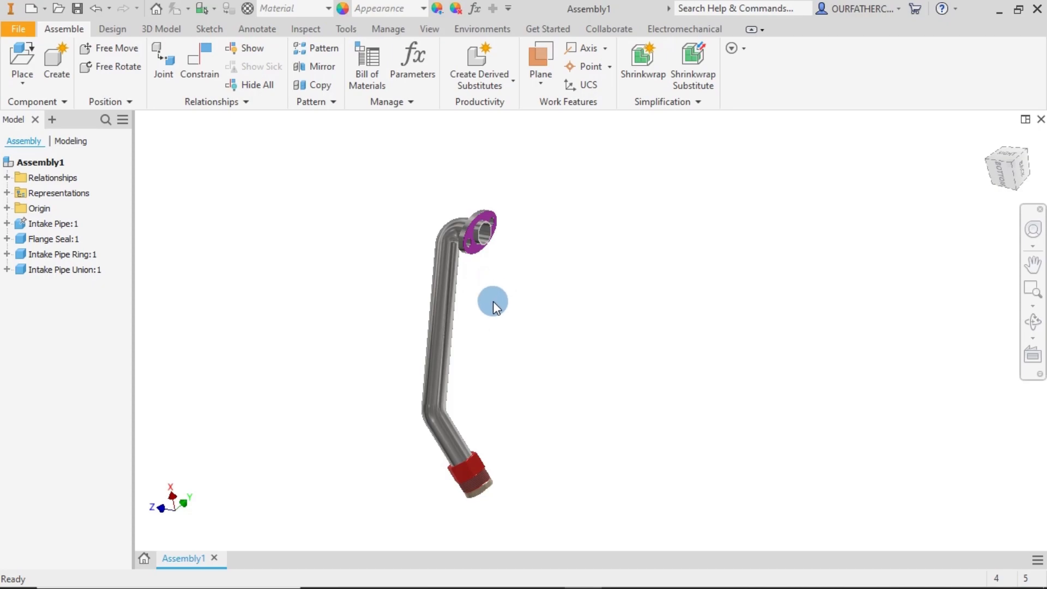
{"action": "left_click_drag", "start_coordinate": [491, 300], "coordinate": [761, 279]}
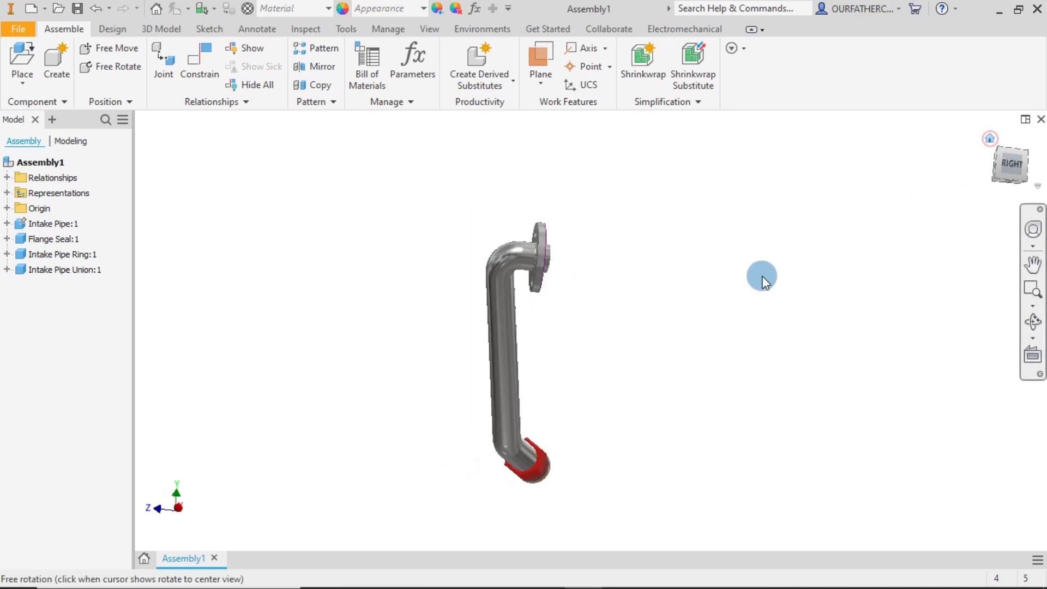
{"action": "left_click_drag", "start_coordinate": [761, 275], "coordinate": [528, 435]}
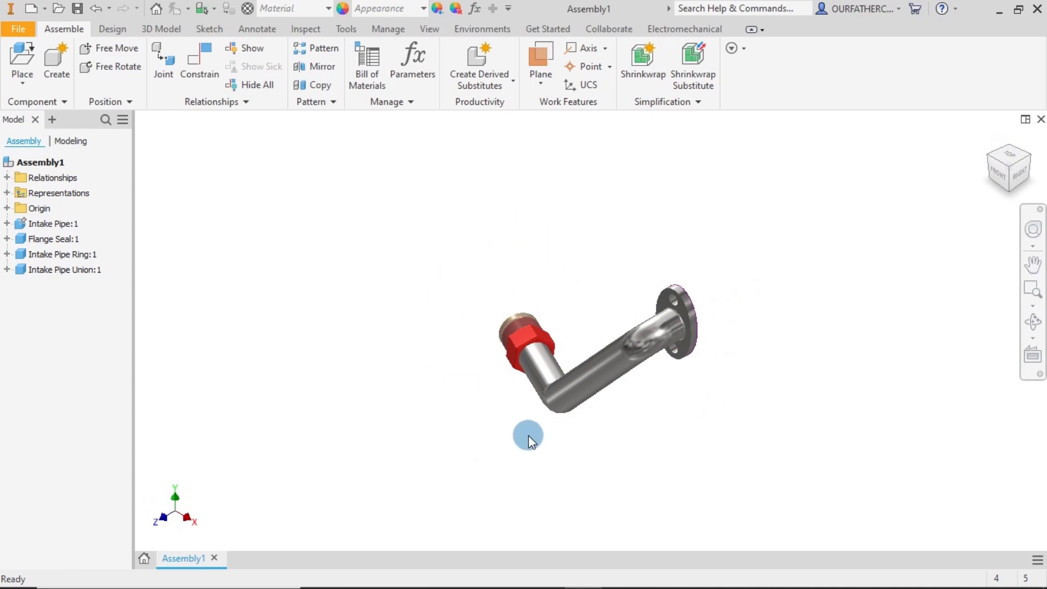
{"action": "mouse_move", "coordinate": [539, 446]}
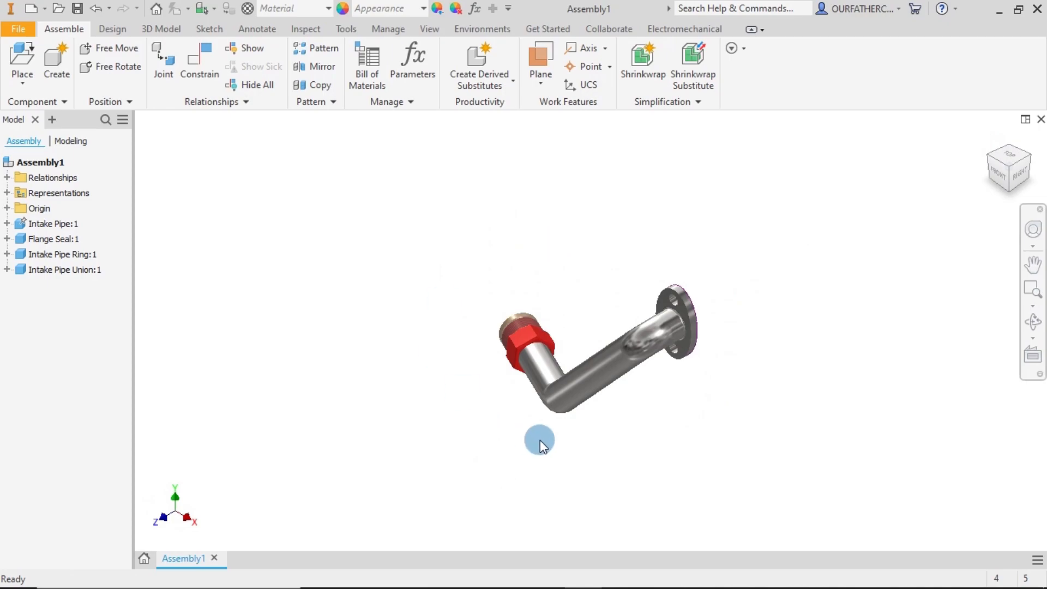
{"action": "mouse_move", "coordinate": [161, 60]}
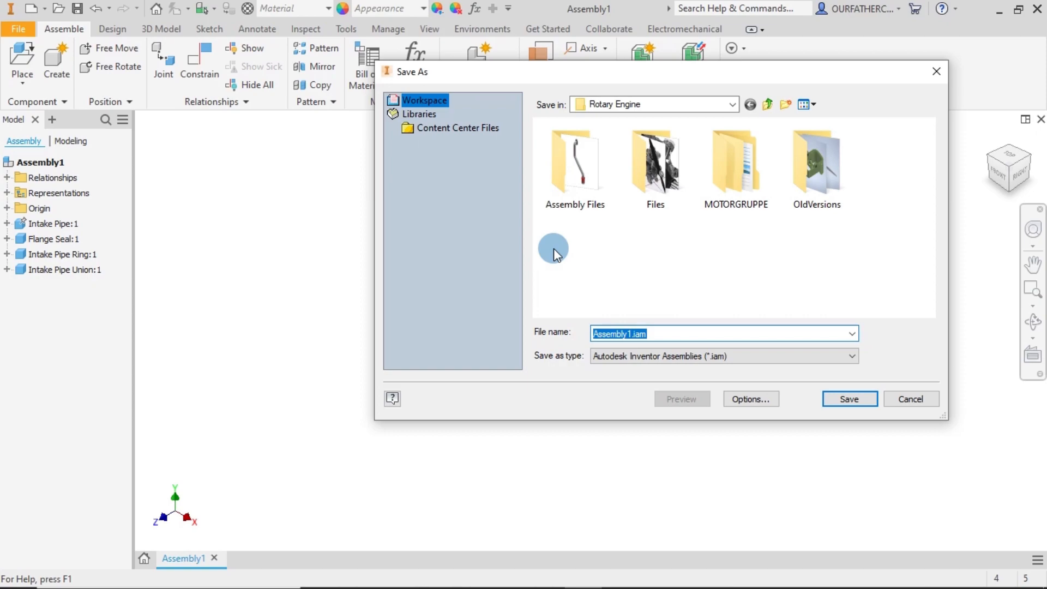
Save into the Assembly Files folder as 'Intake Pipe Sub-Assembly', replacing the existing file
{"action": "left_click", "coordinate": [575, 163]}
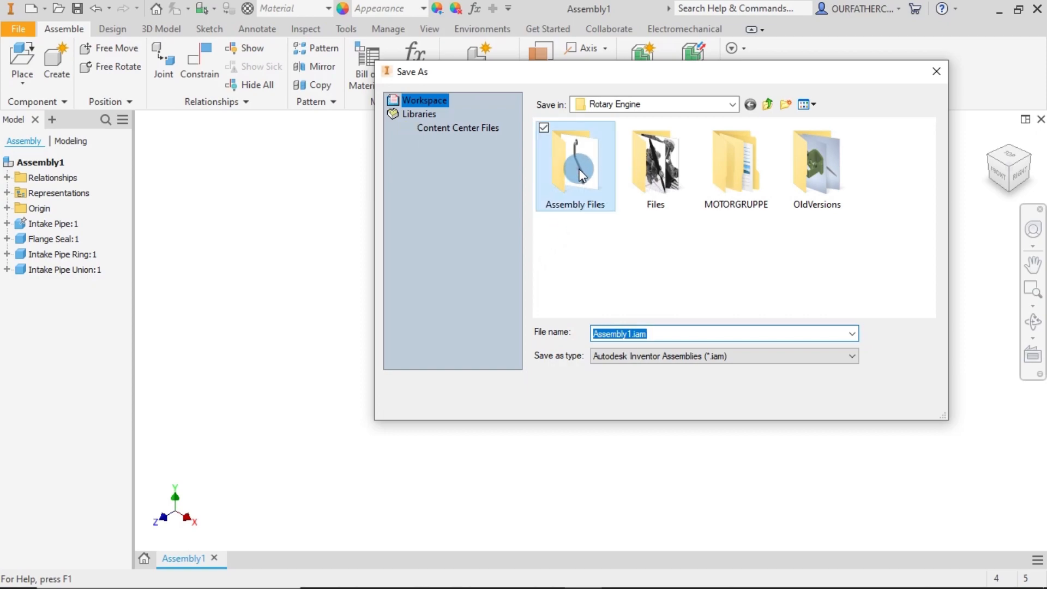
{"action": "double_click", "coordinate": [574, 164]}
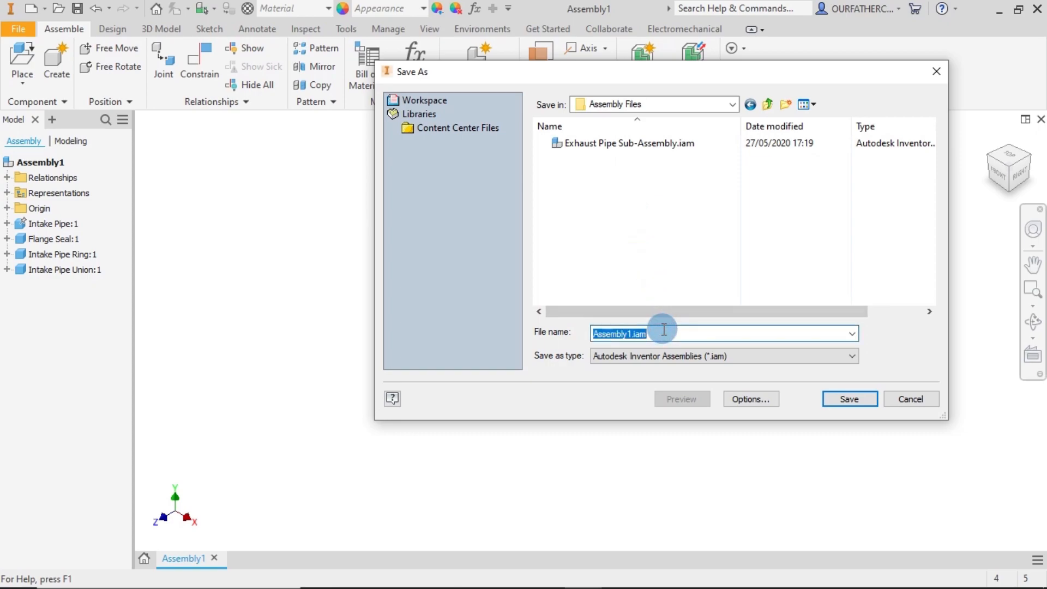
{"action": "key", "text": "Delete"}
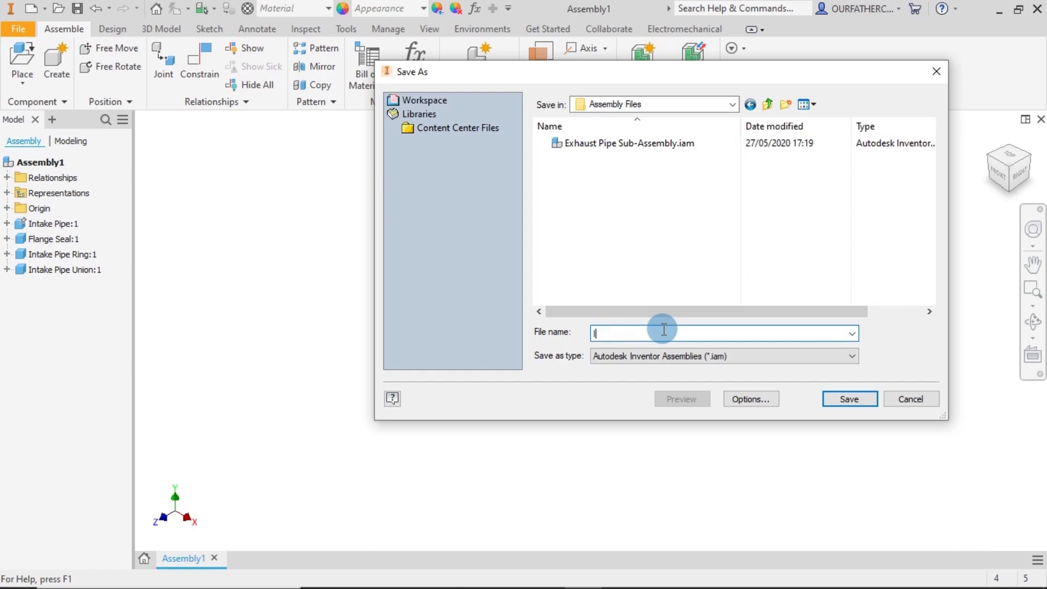
{"action": "type", "text": "Inta"}
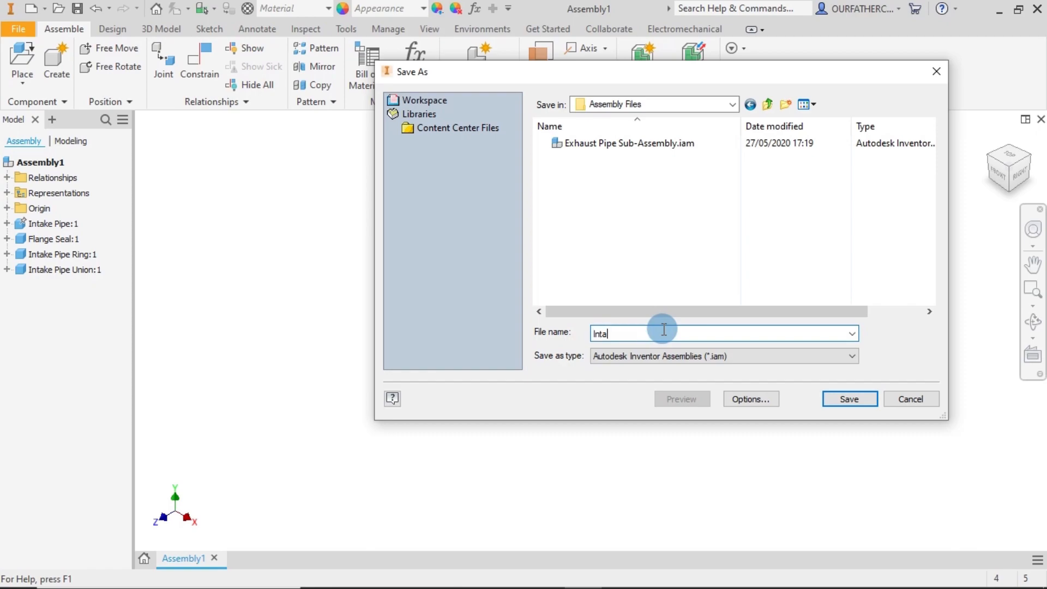
{"action": "type", "text": "Intake Pipe Sub-Assem"}
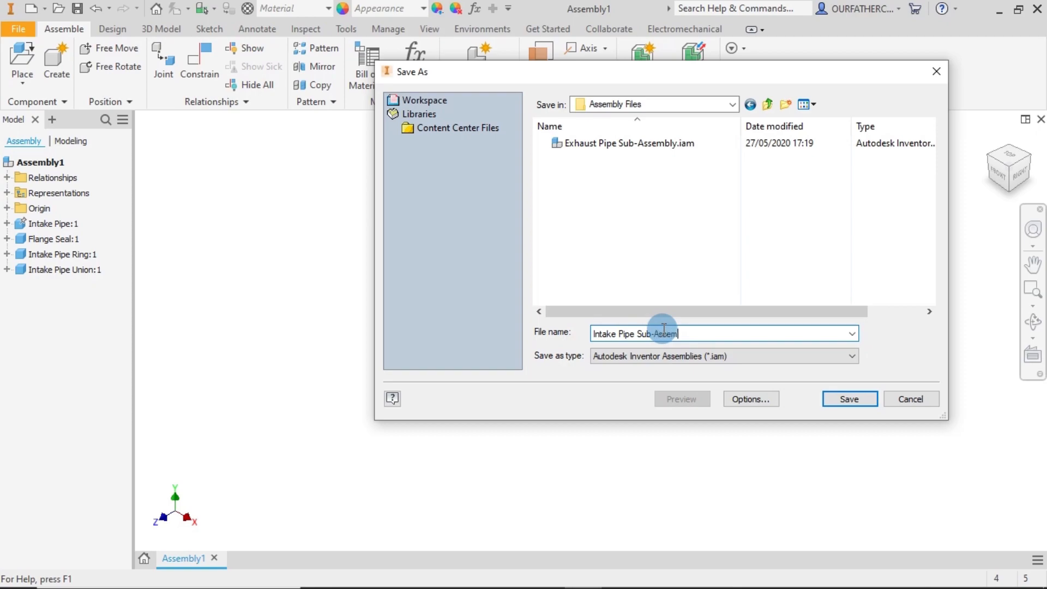
{"action": "type", "text": "bly"}
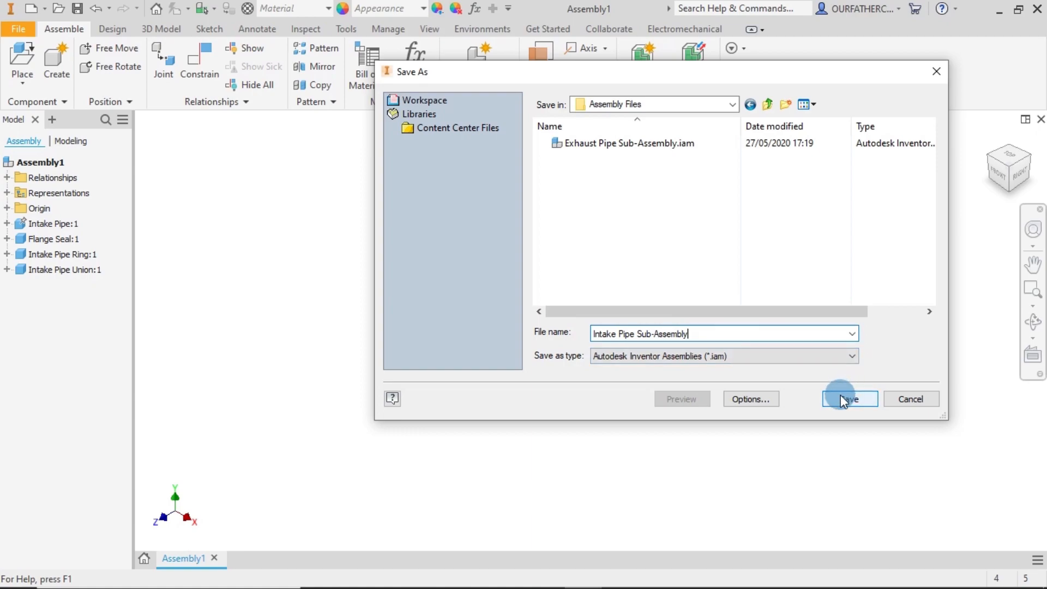
{"action": "left_click", "coordinate": [849, 398]}
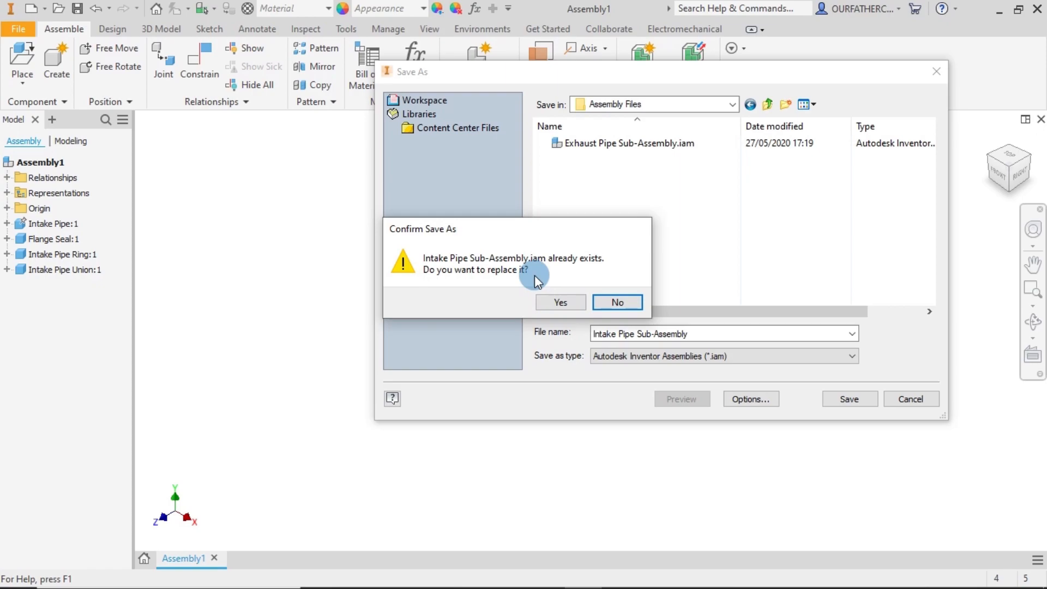
{"action": "mouse_move", "coordinate": [555, 271]}
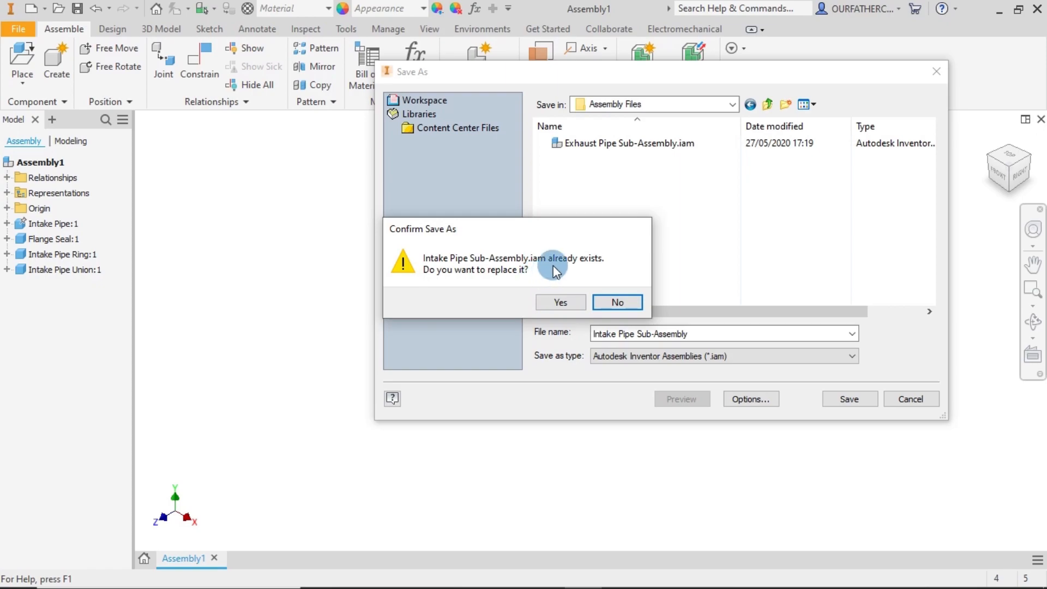
{"action": "left_click", "coordinate": [559, 301]}
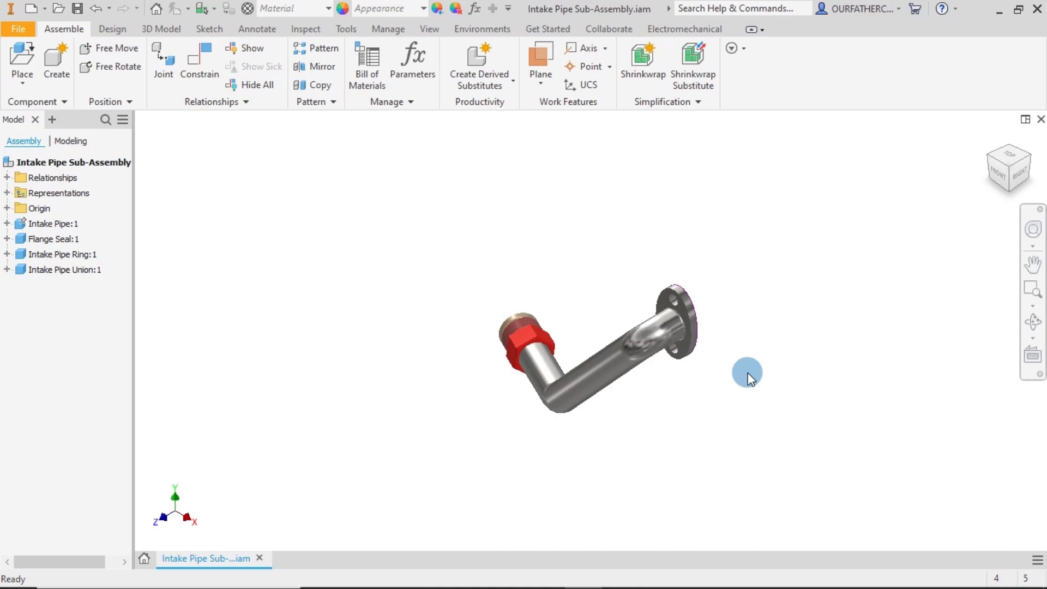
{"action": "mouse_move", "coordinate": [586, 203]}
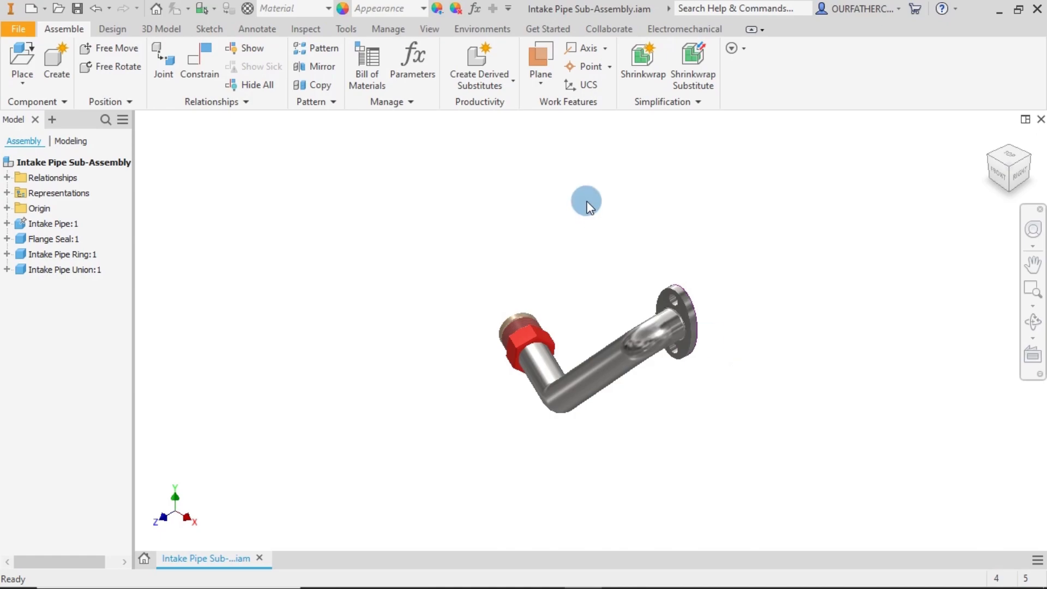
{"action": "mouse_move", "coordinate": [595, 294]}
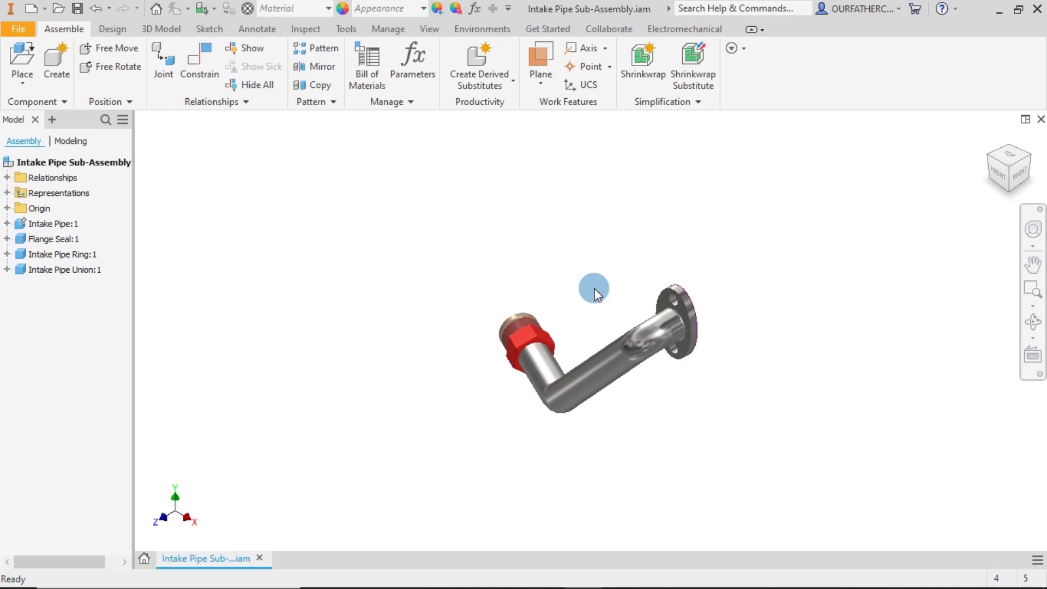
{"action": "mouse_move", "coordinate": [702, 202]}
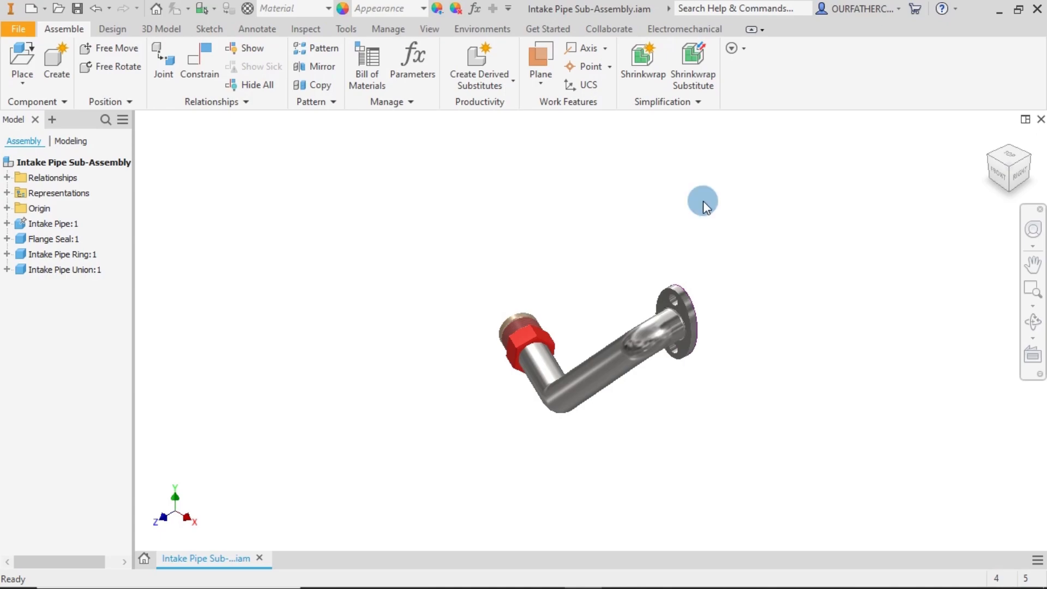